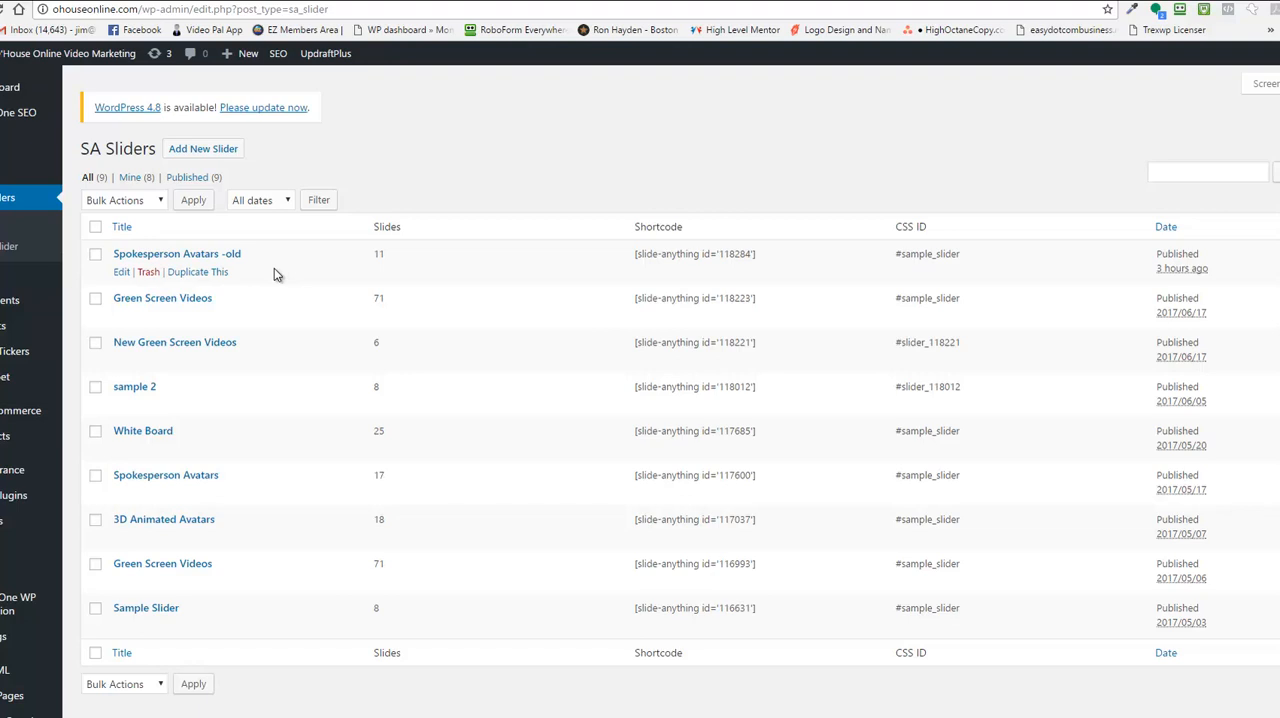
mouse_move(122, 272)
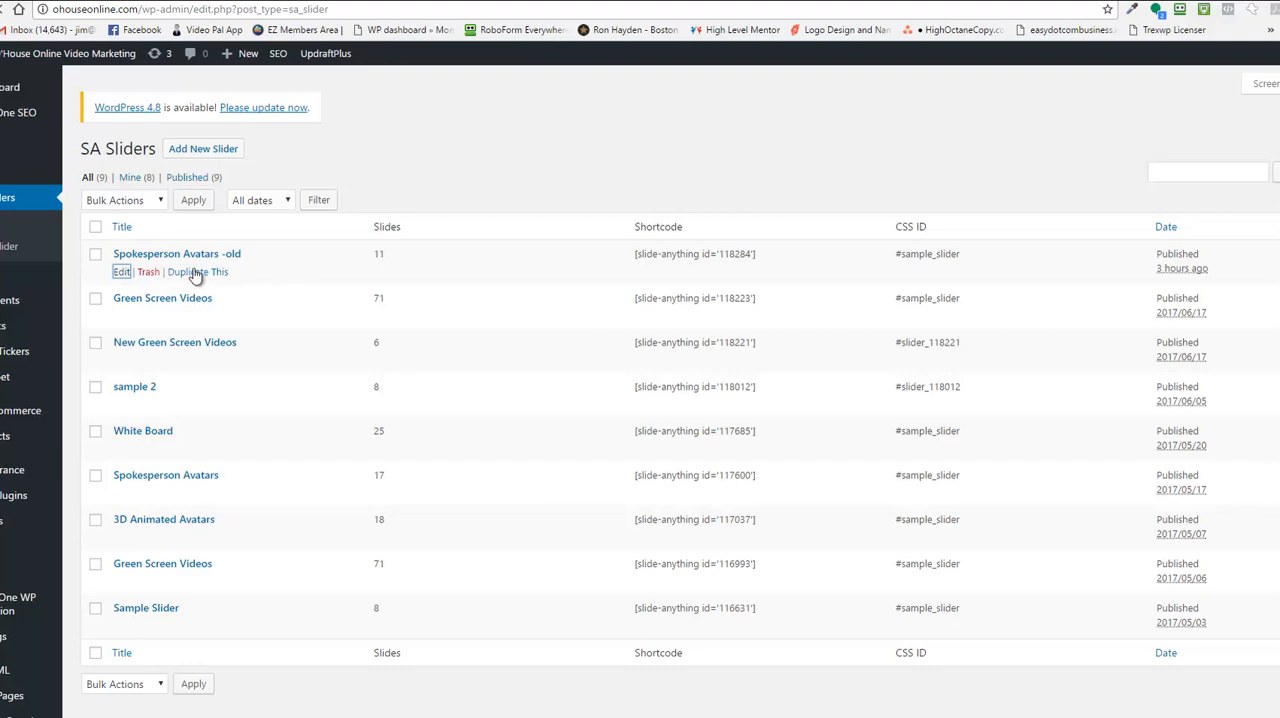
mouse_move(196, 272)
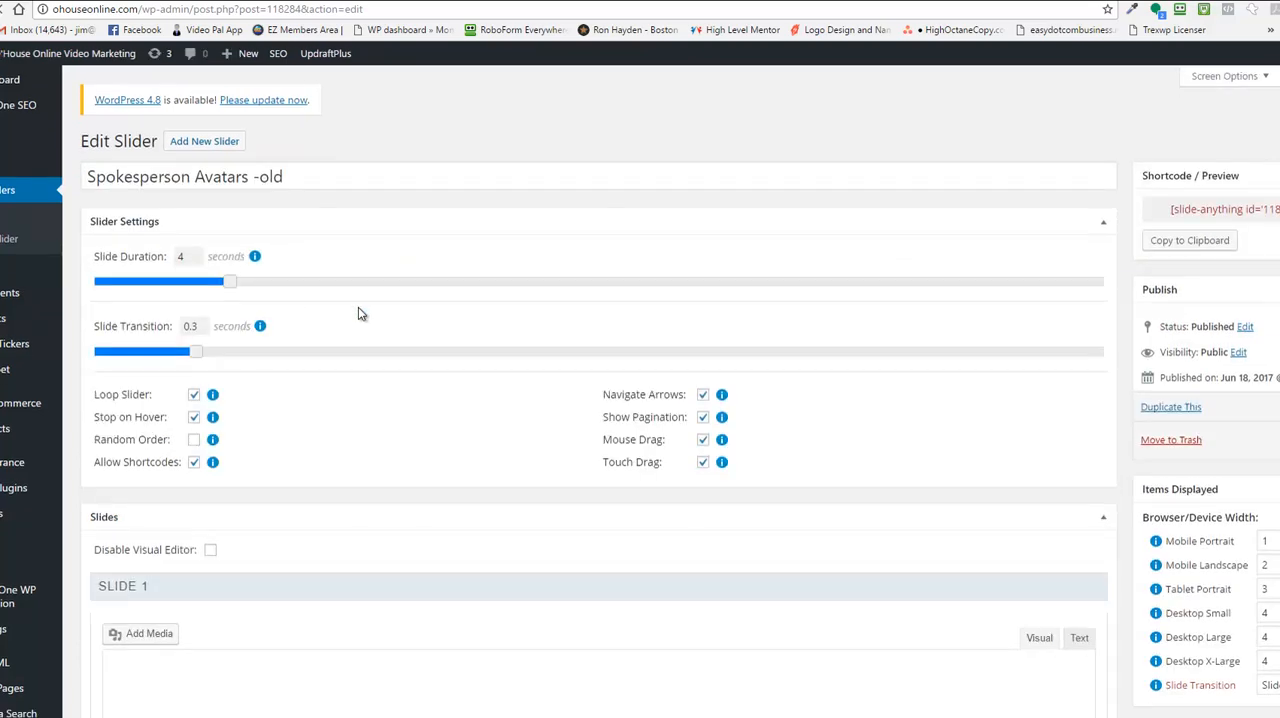
Show Slide 1's popup settings, which report the popup feature is Pro-only
scroll("down", 3)
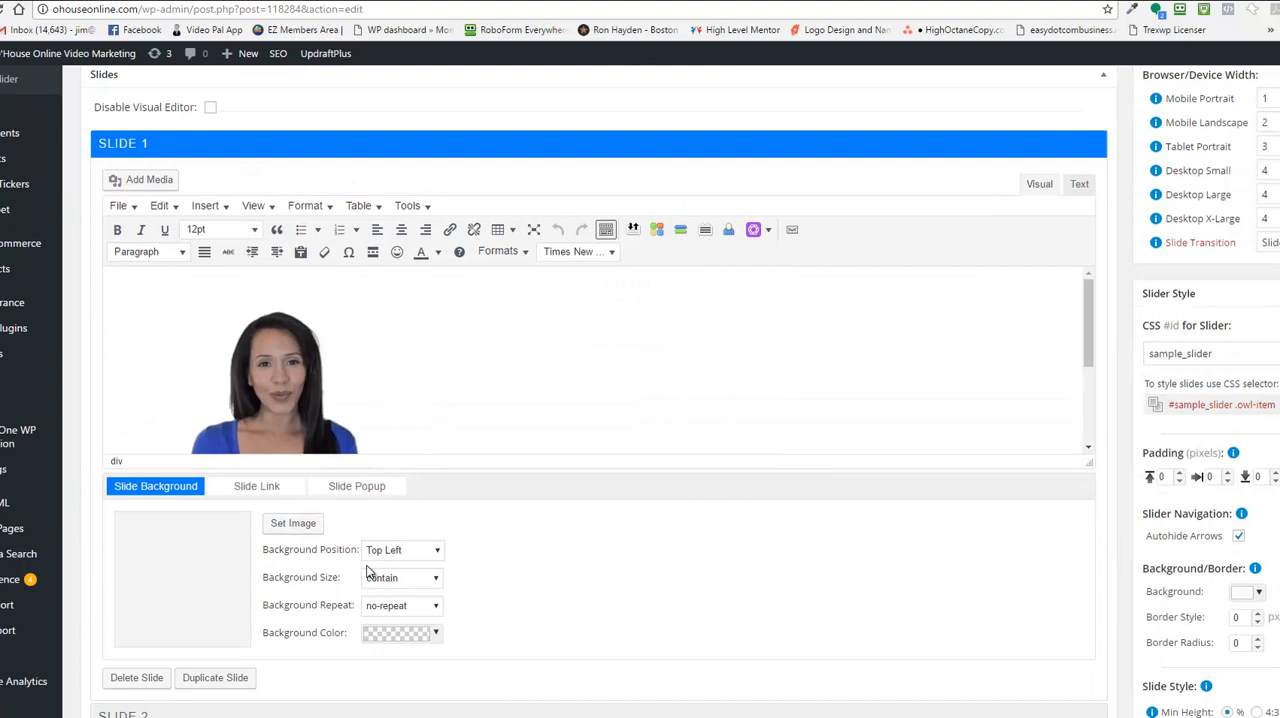
left_click(356, 486)
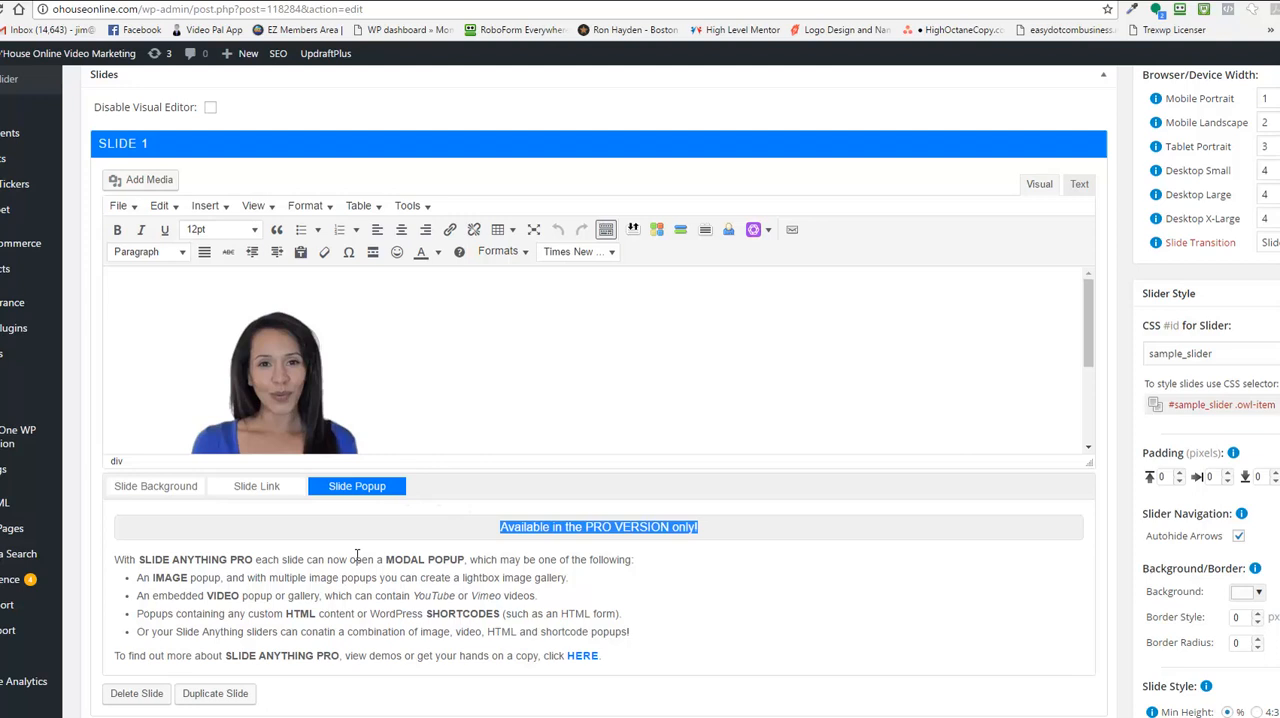
mouse_move(716, 532)
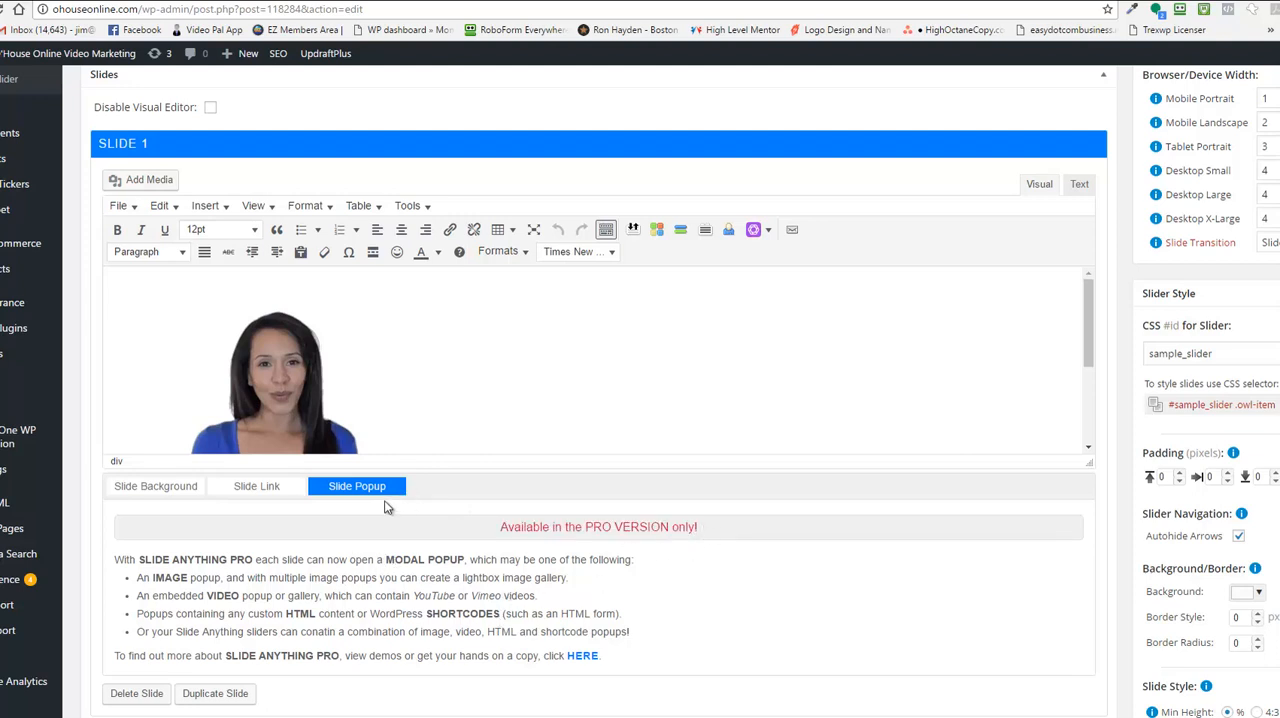
mouse_move(400, 538)
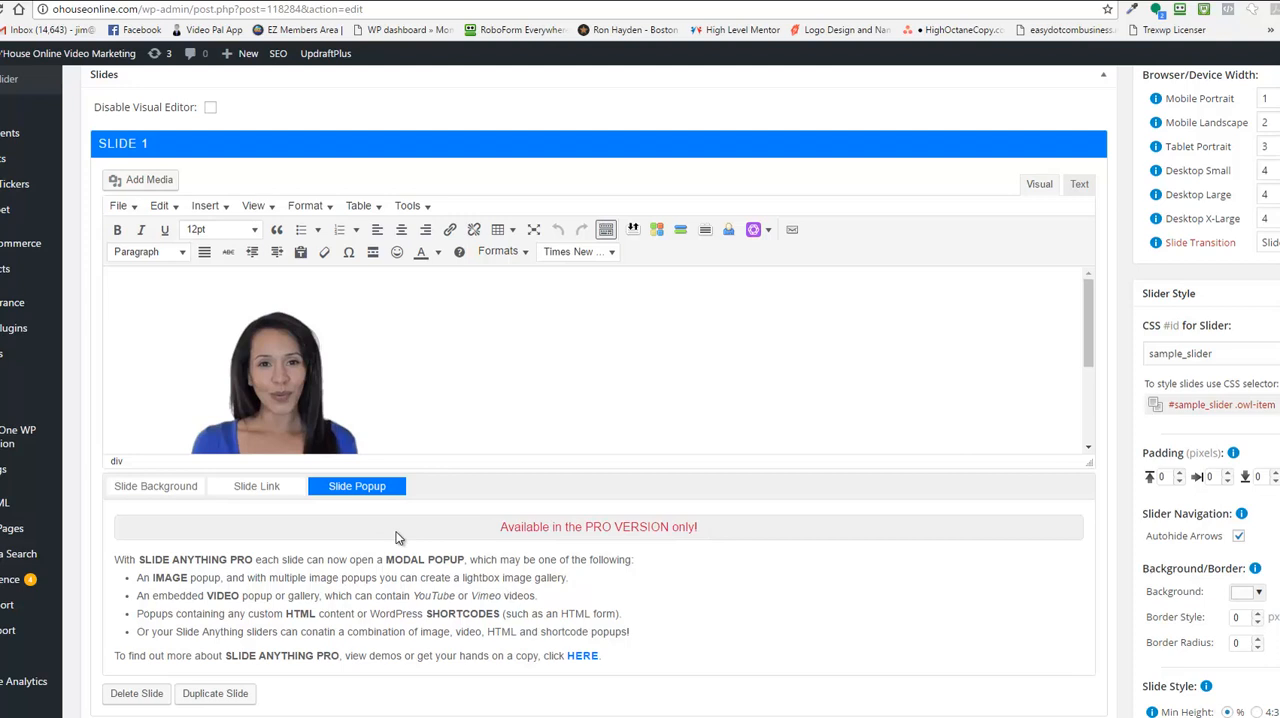
mouse_move(538, 532)
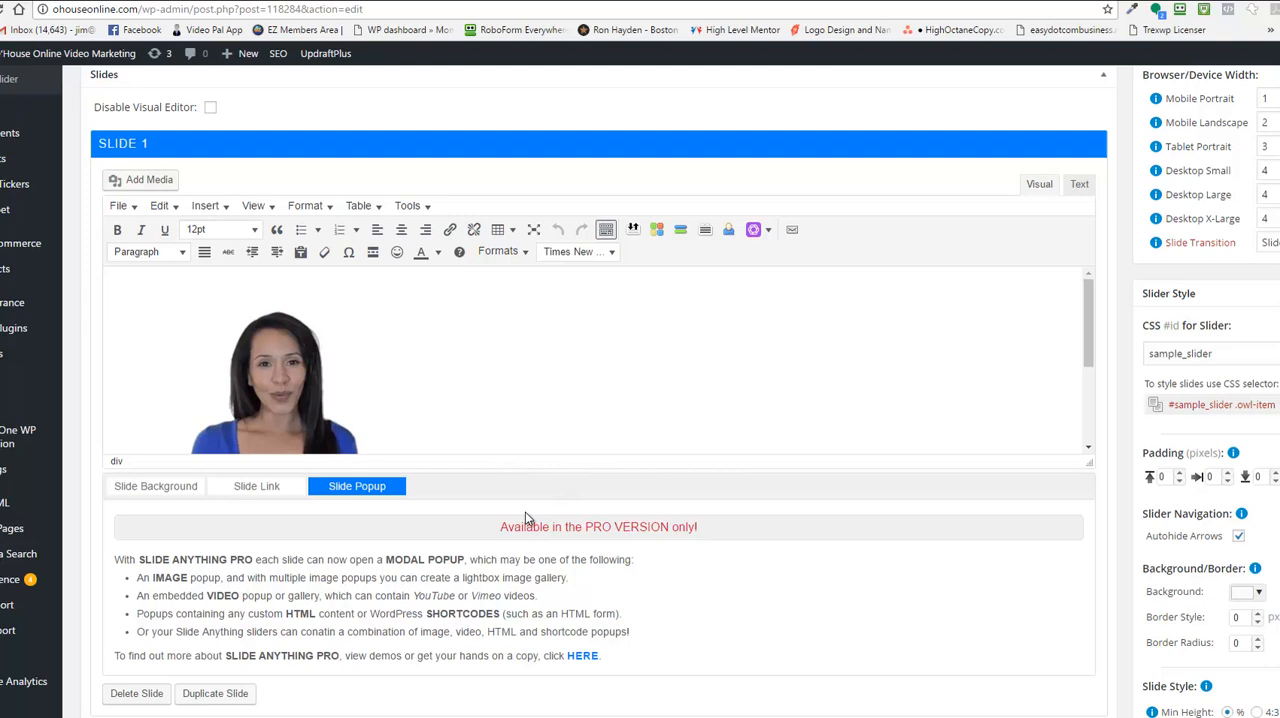
mouse_move(504, 520)
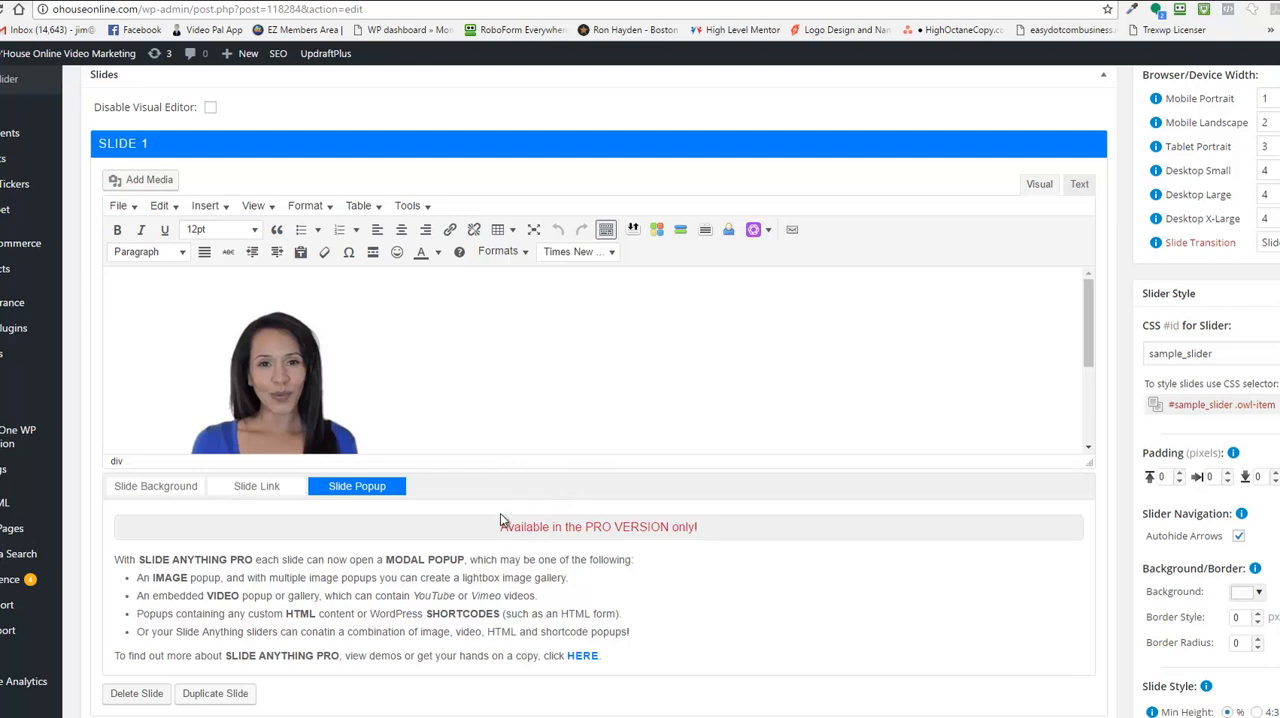
mouse_move(532, 520)
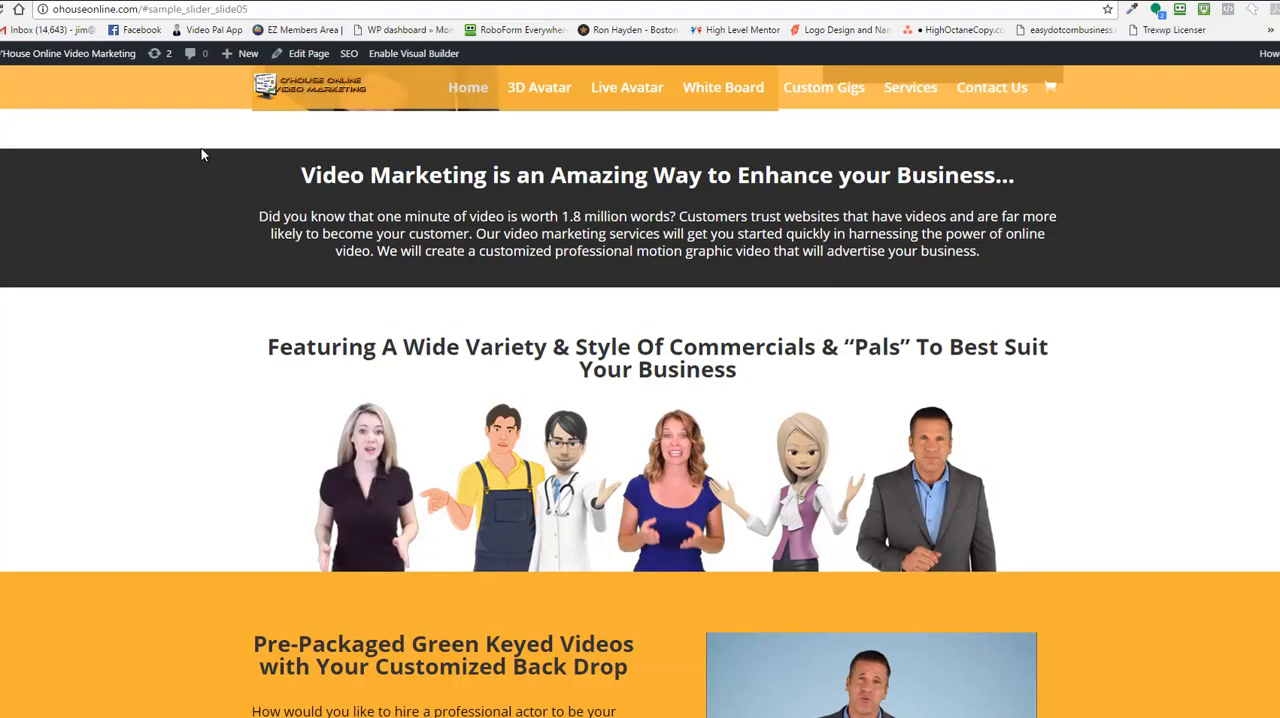
Advance the homepage video slider with its right arrow until the Roof Repair and Veterinarian slides show
scroll("down", 3)
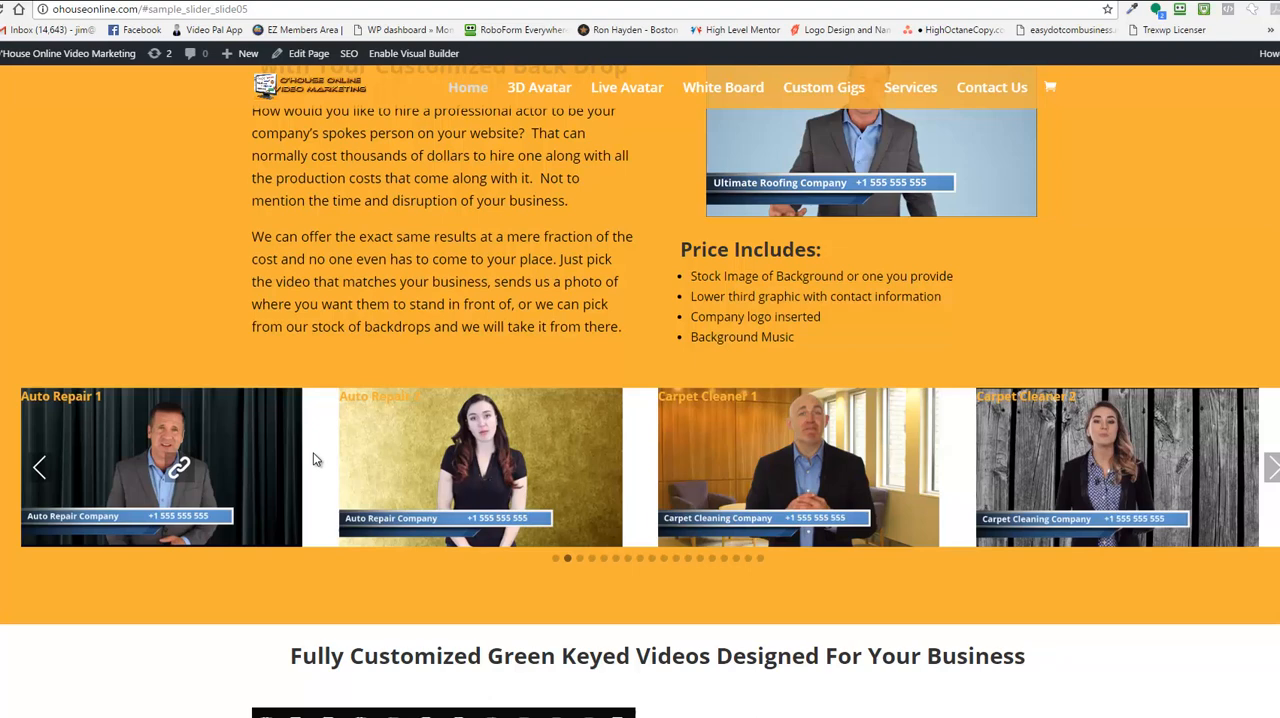
mouse_move(500, 464)
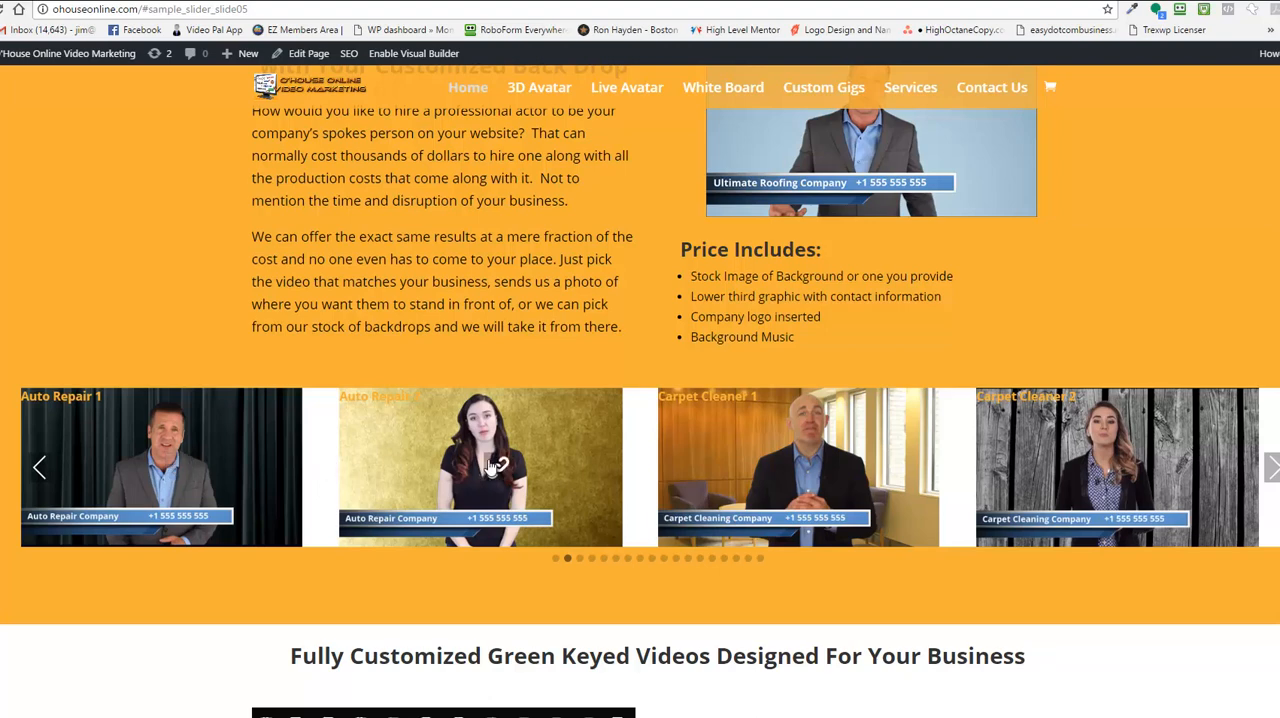
left_click(1272, 466)
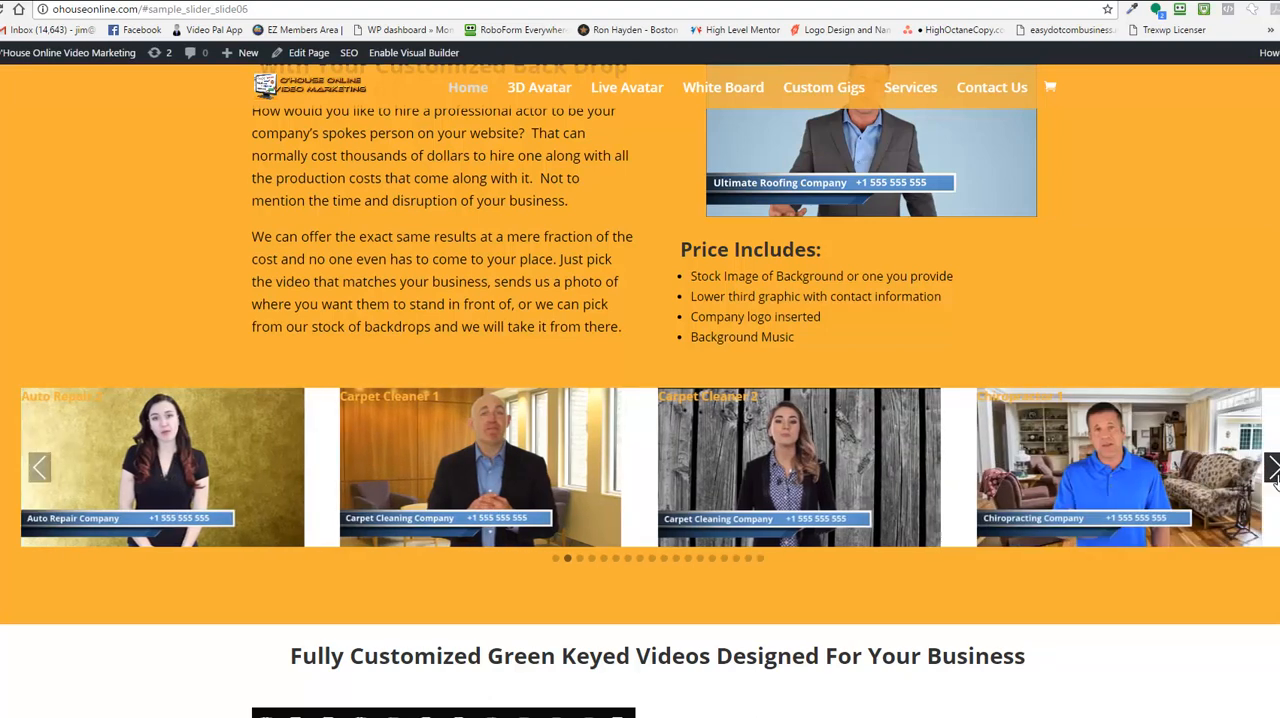
left_click(1272, 466)
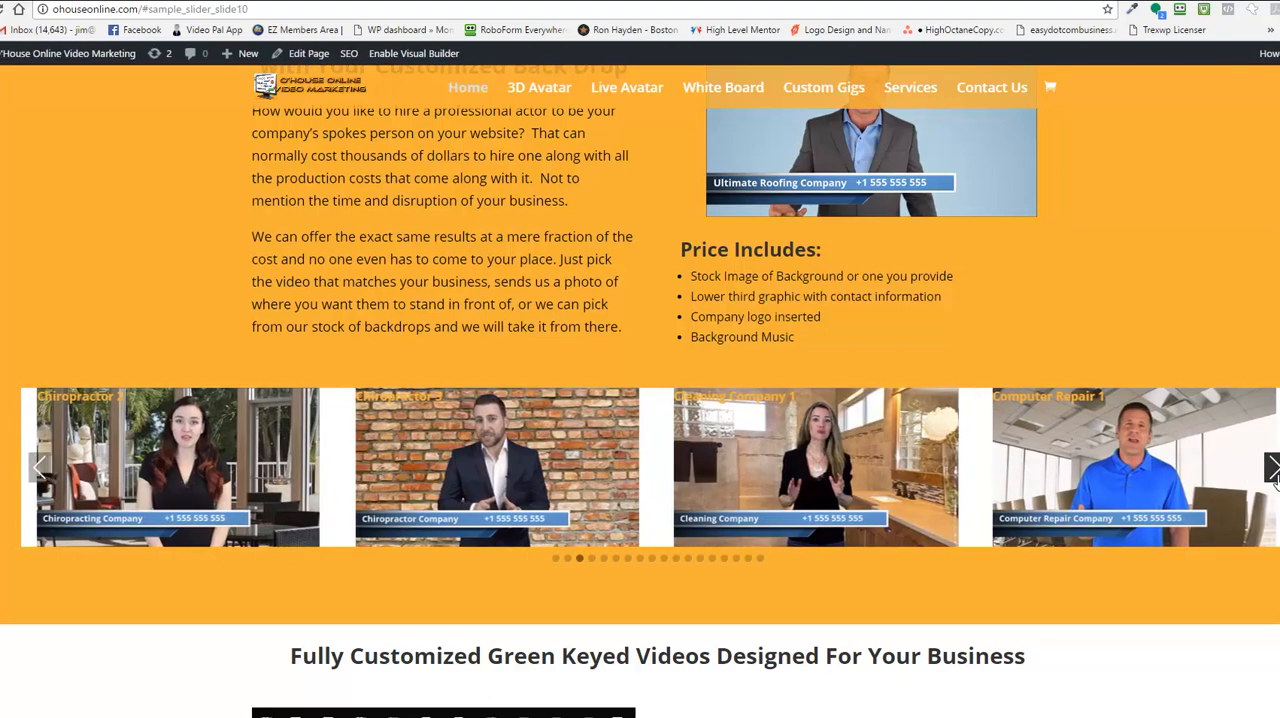
left_click(1272, 466)
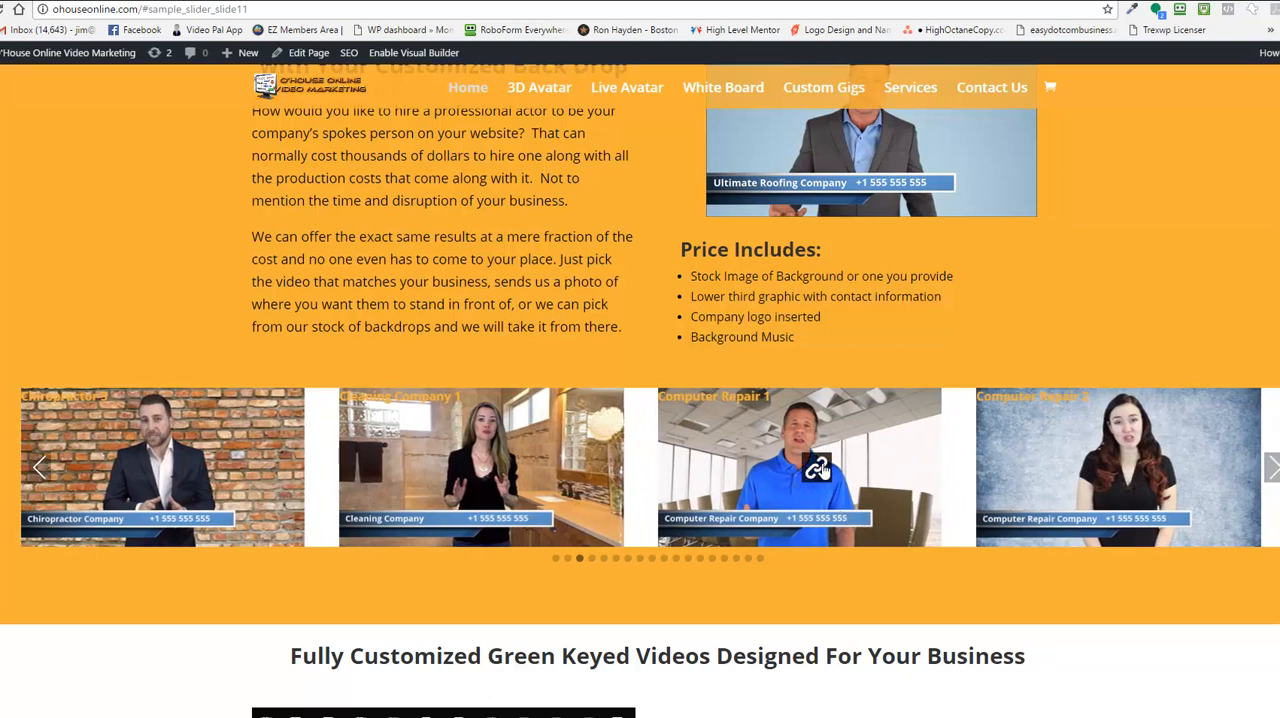
mouse_move(744, 564)
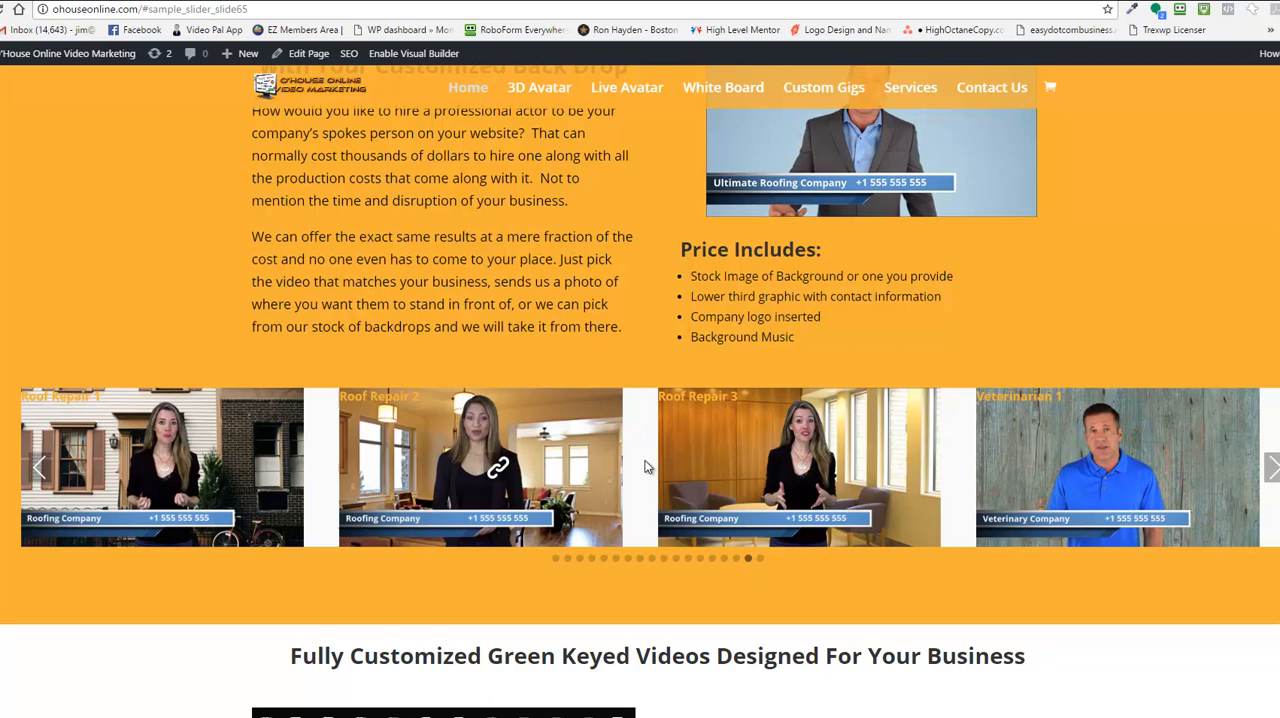
mouse_move(648, 444)
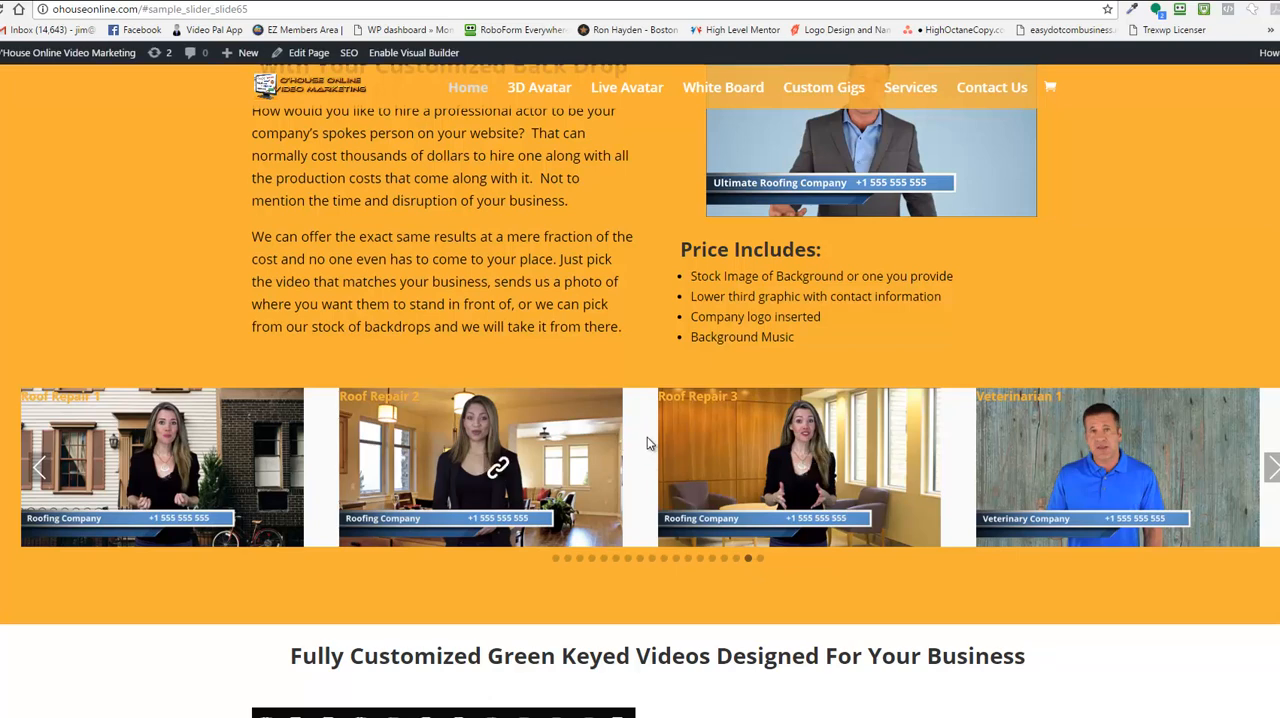
mouse_move(236, 120)
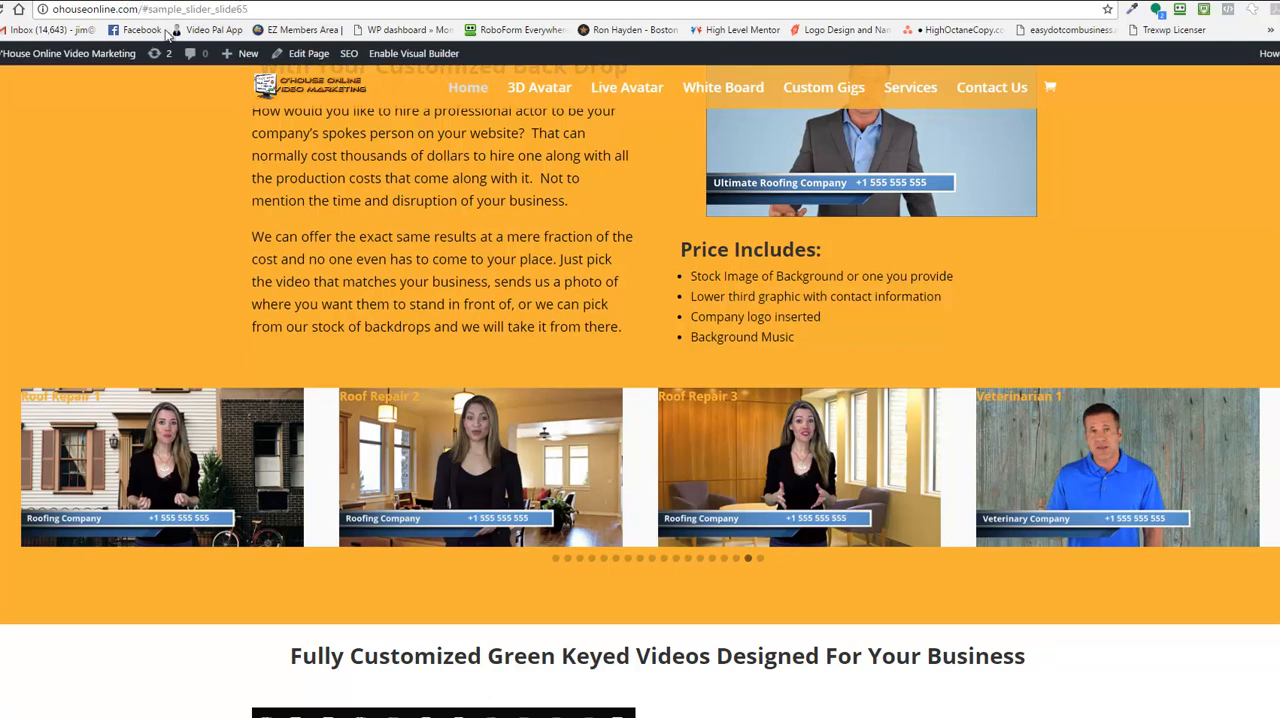
mouse_move(200, 132)
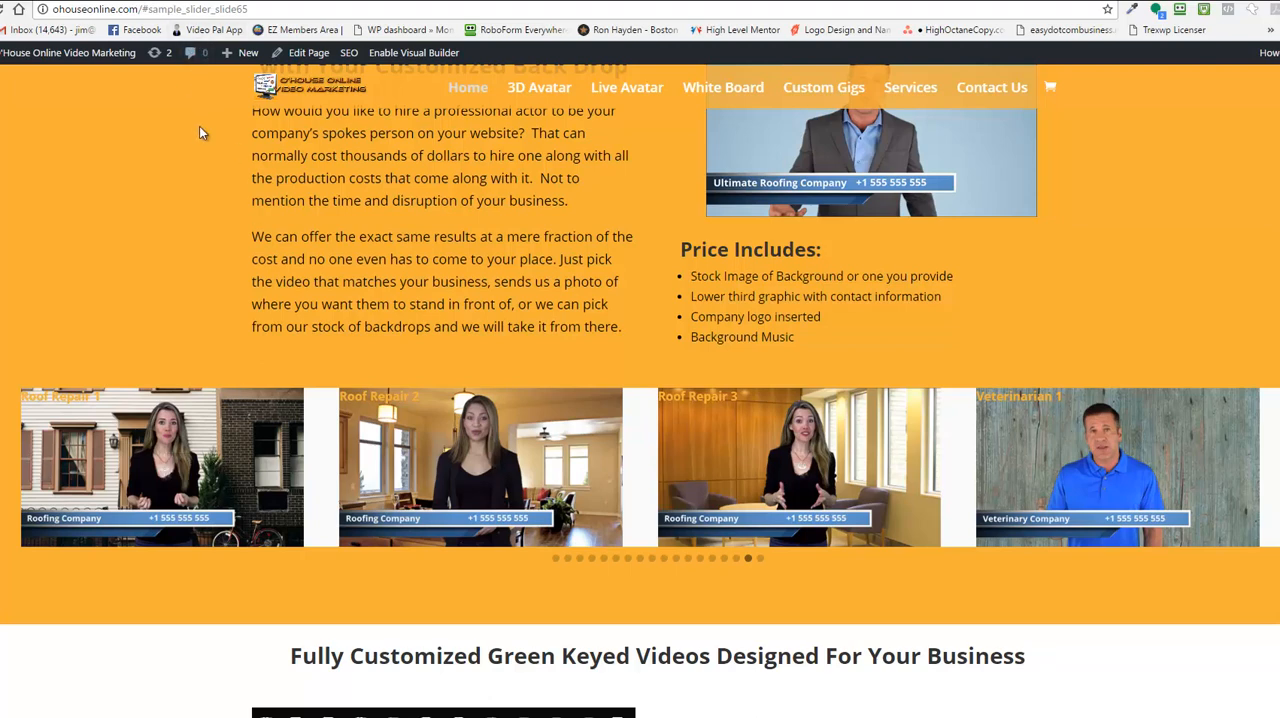
mouse_move(184, 92)
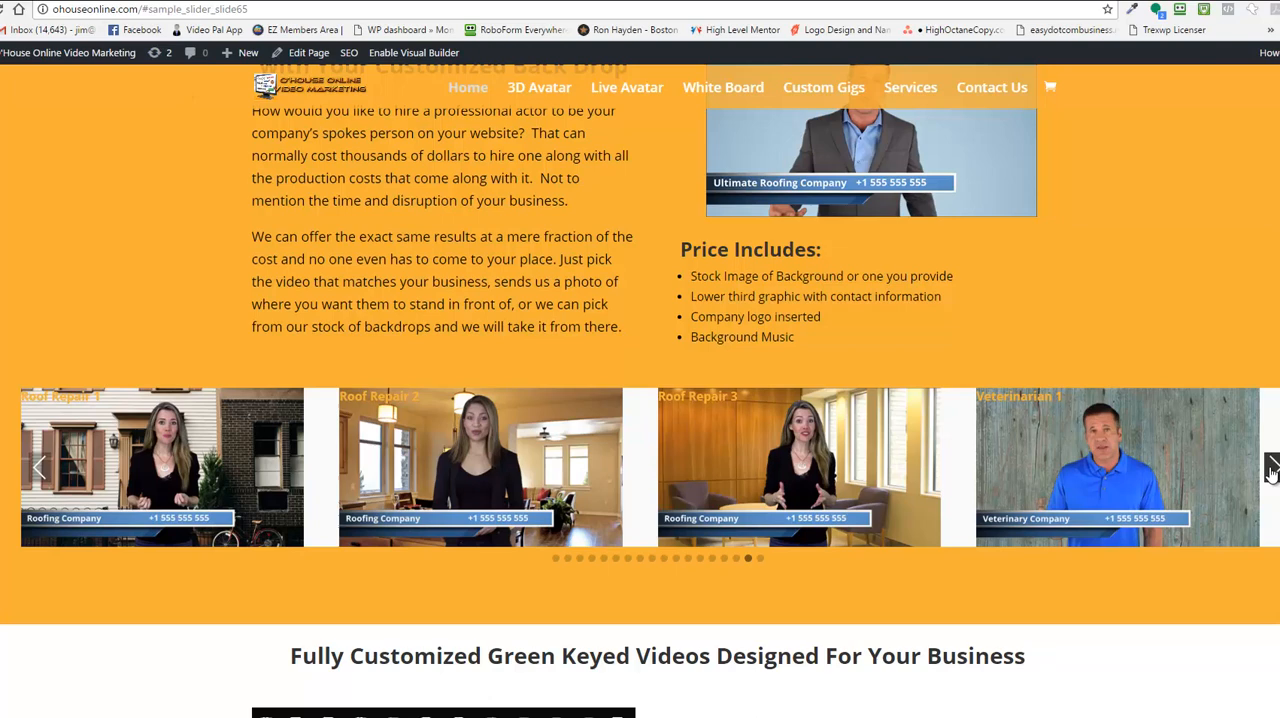
left_click(1270, 466)
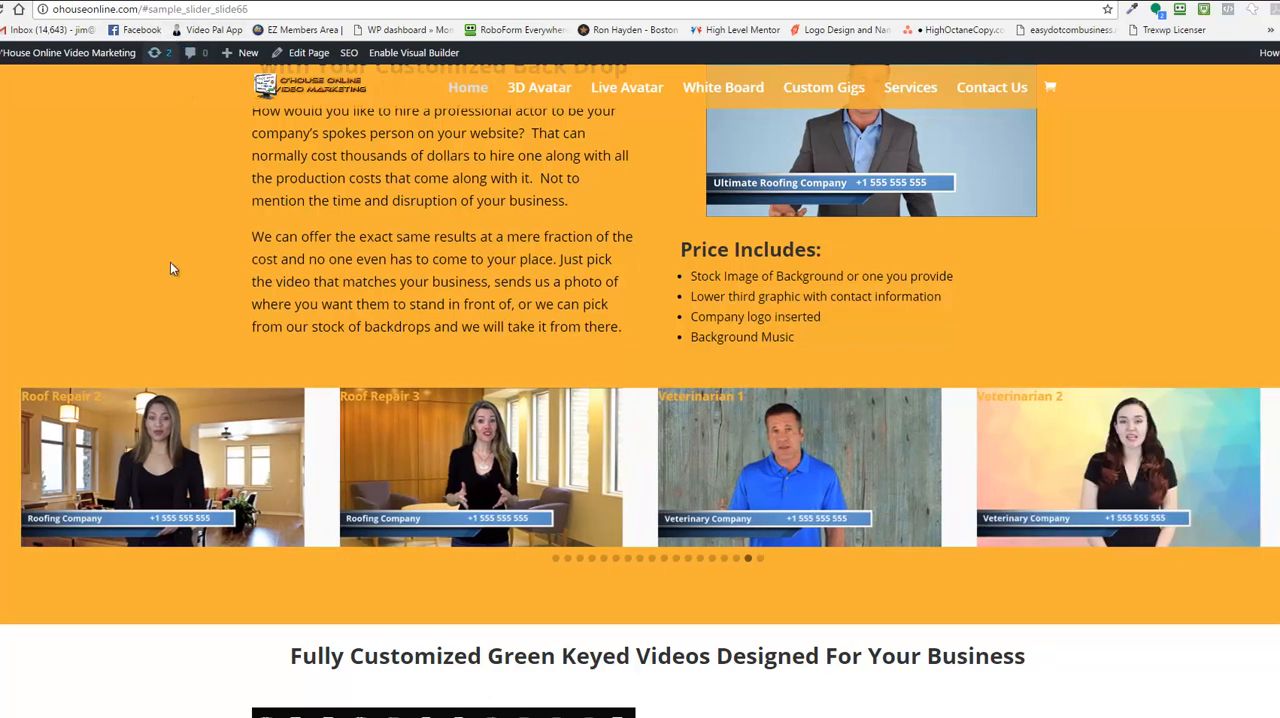
mouse_move(224, 428)
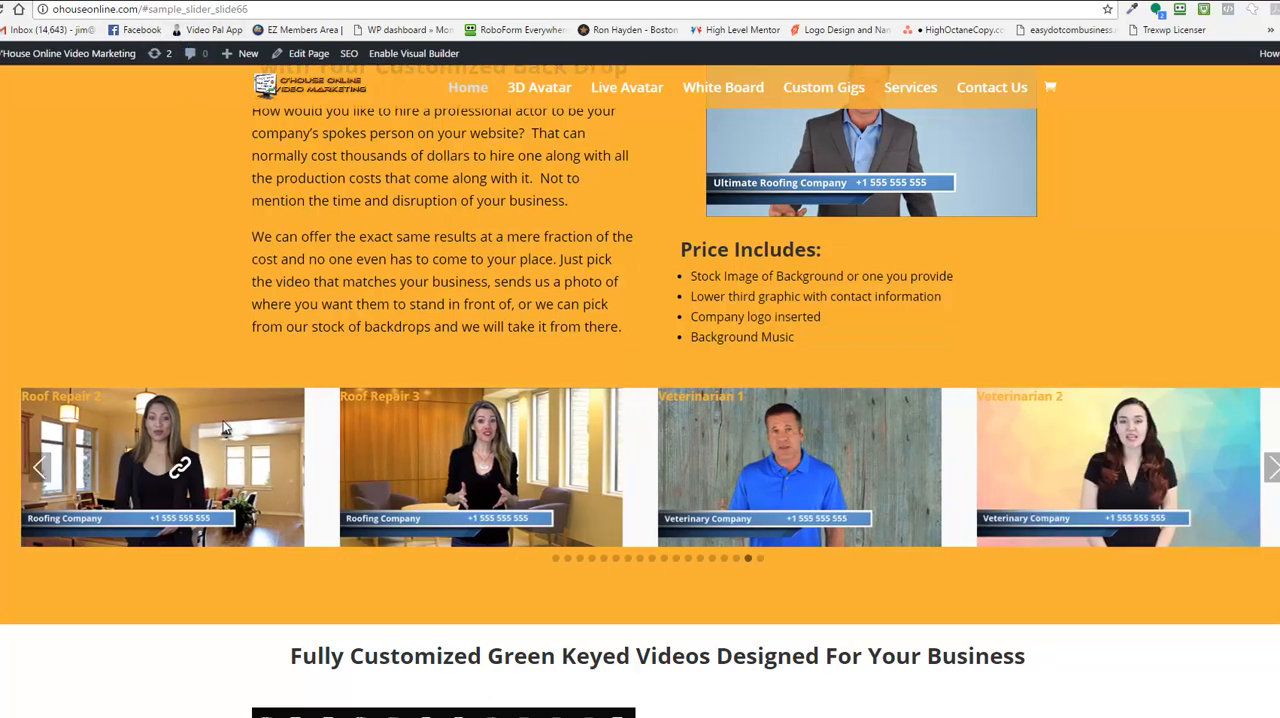
mouse_move(284, 418)
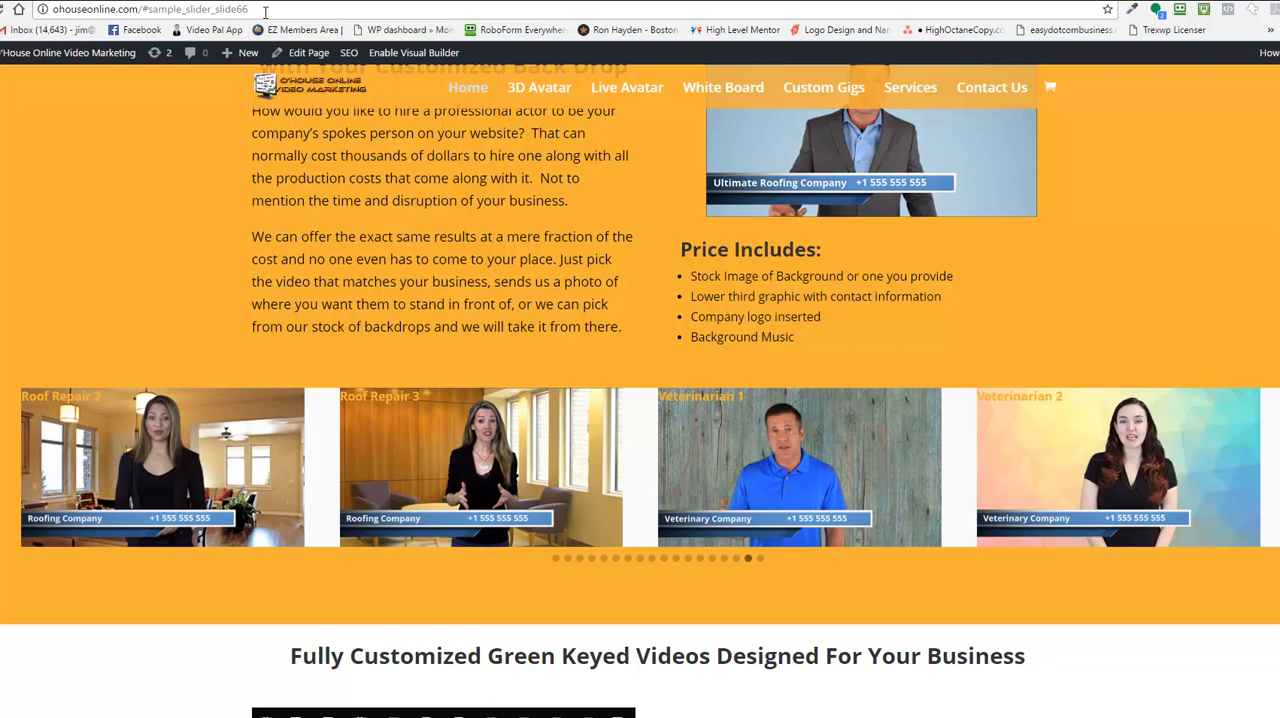
mouse_move(290, 100)
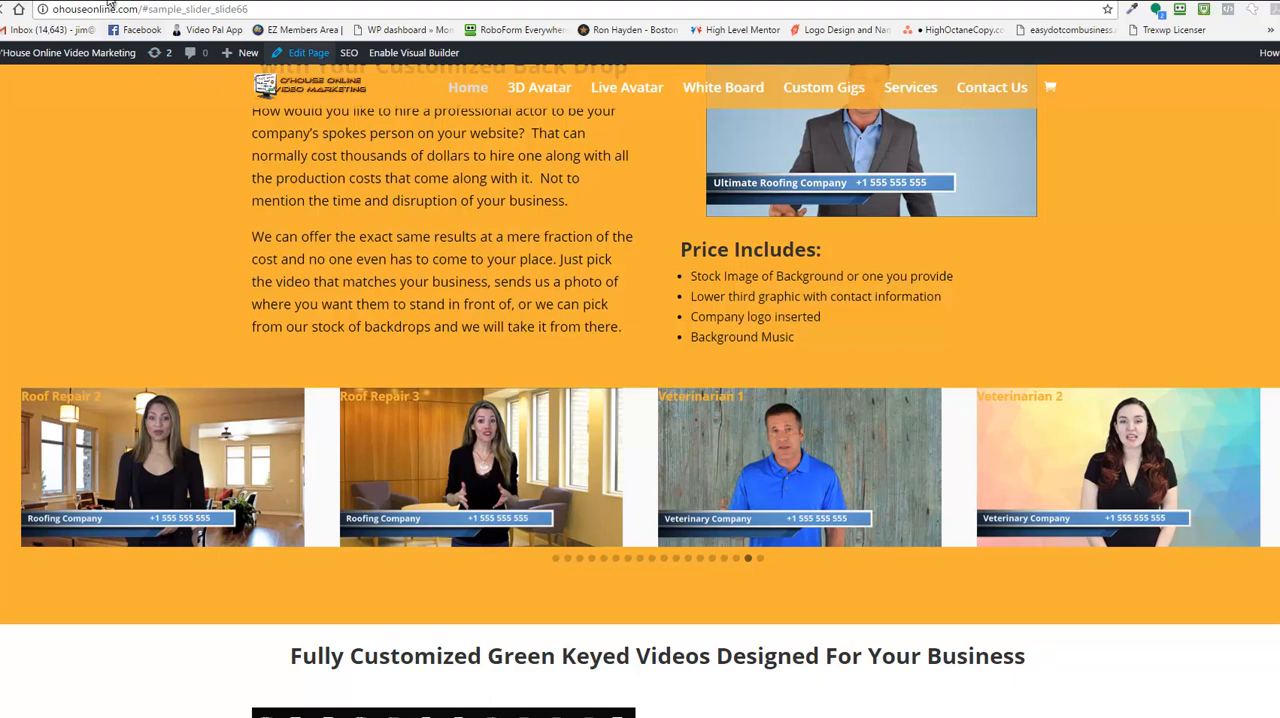
Open the Home page in the editor via the admin bar's Edit Page link
left_click(308, 52)
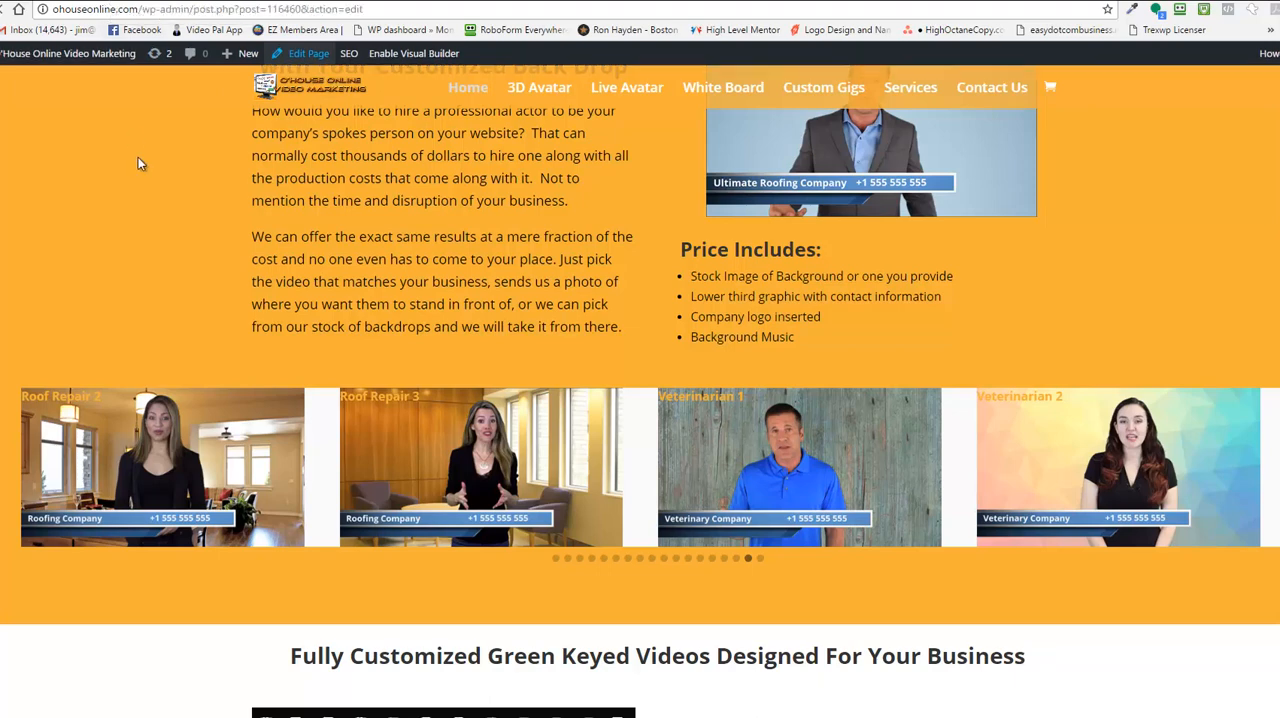
left_click(308, 52)
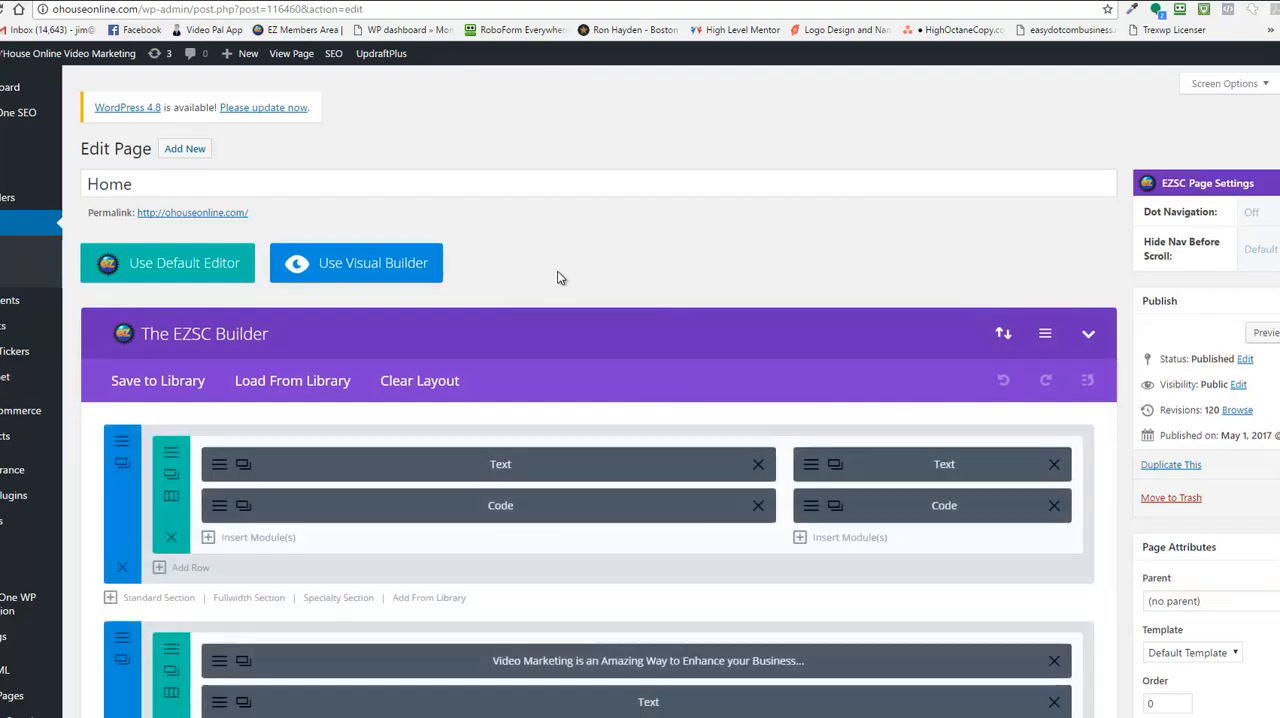
mouse_move(568, 260)
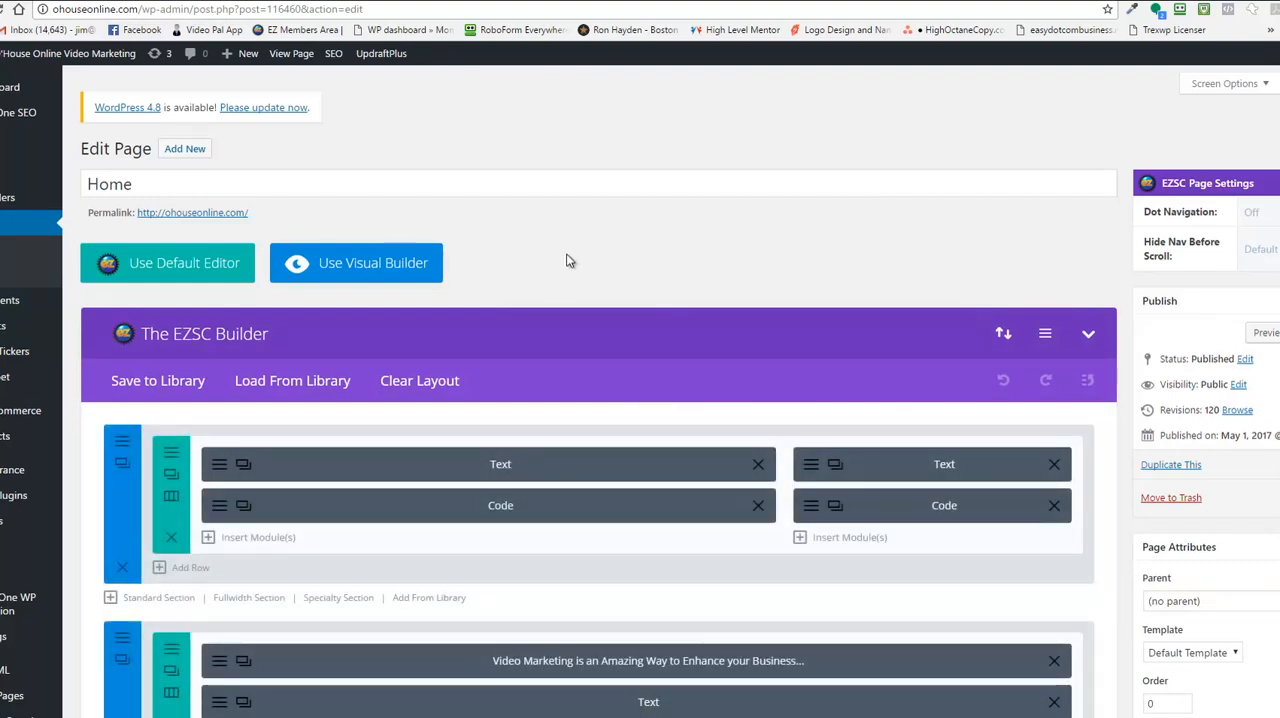
mouse_move(528, 164)
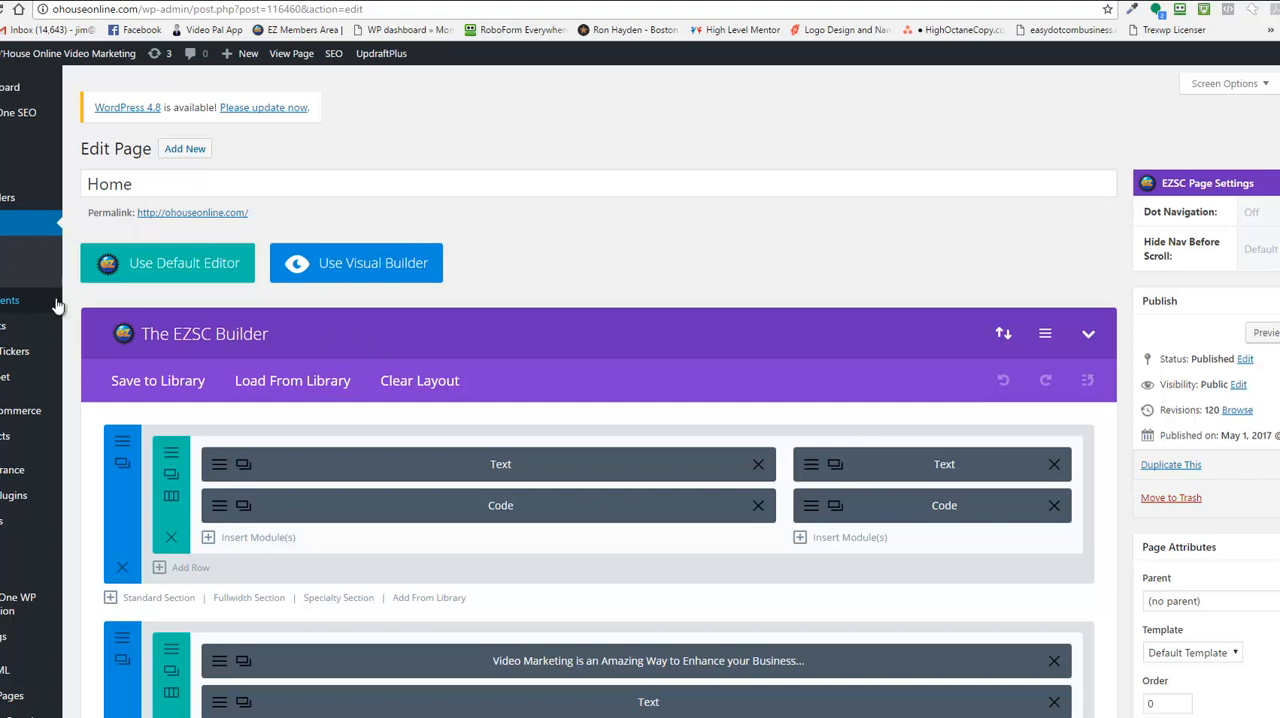
left_click(12, 470)
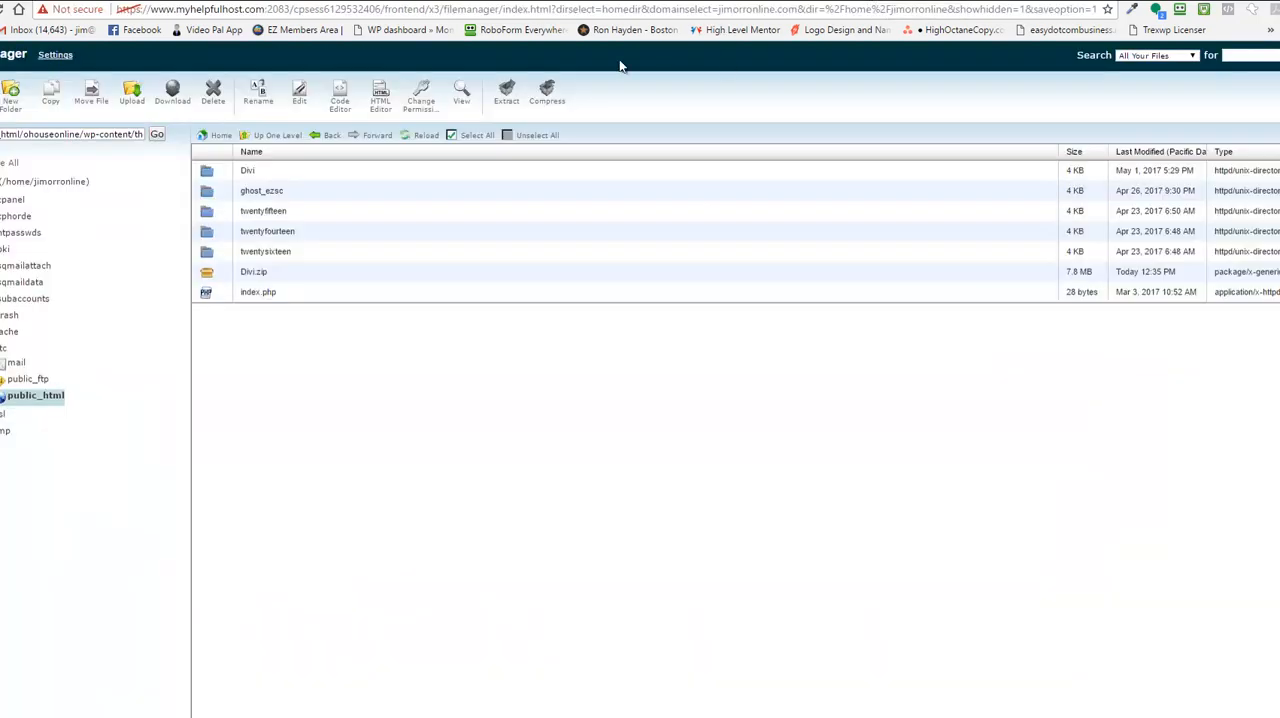
mouse_move(350, 198)
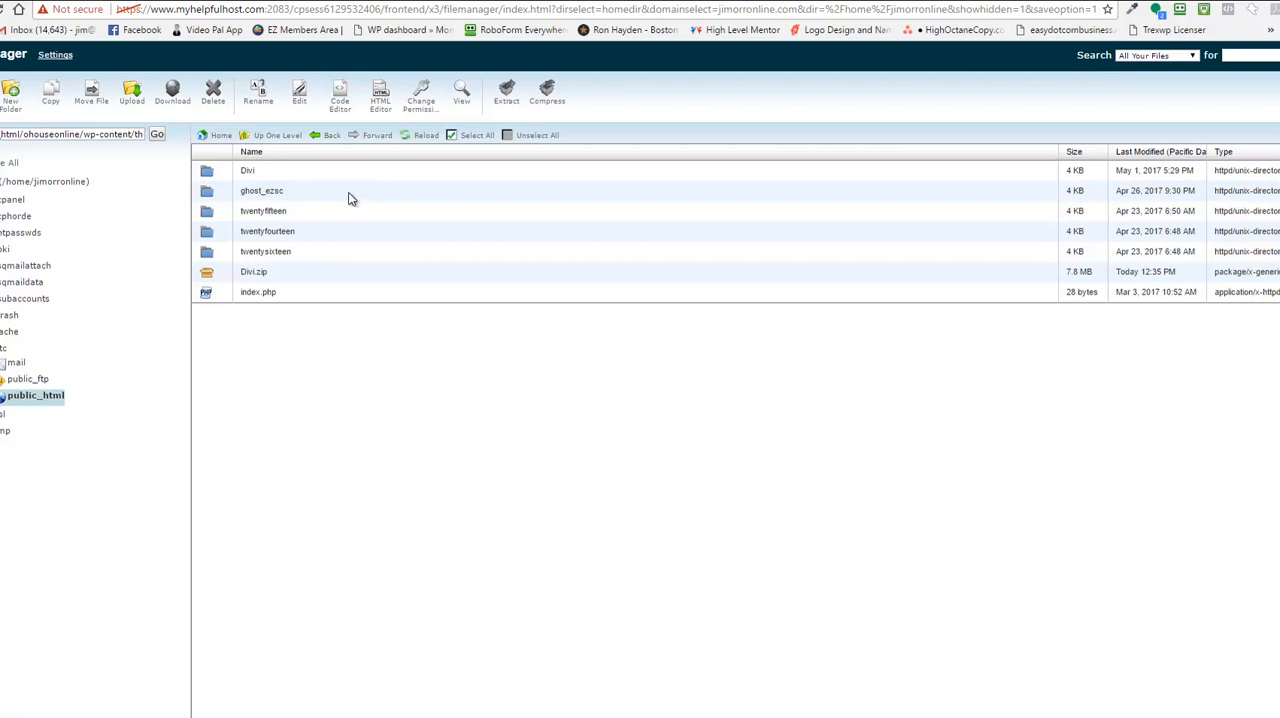
mouse_move(260, 184)
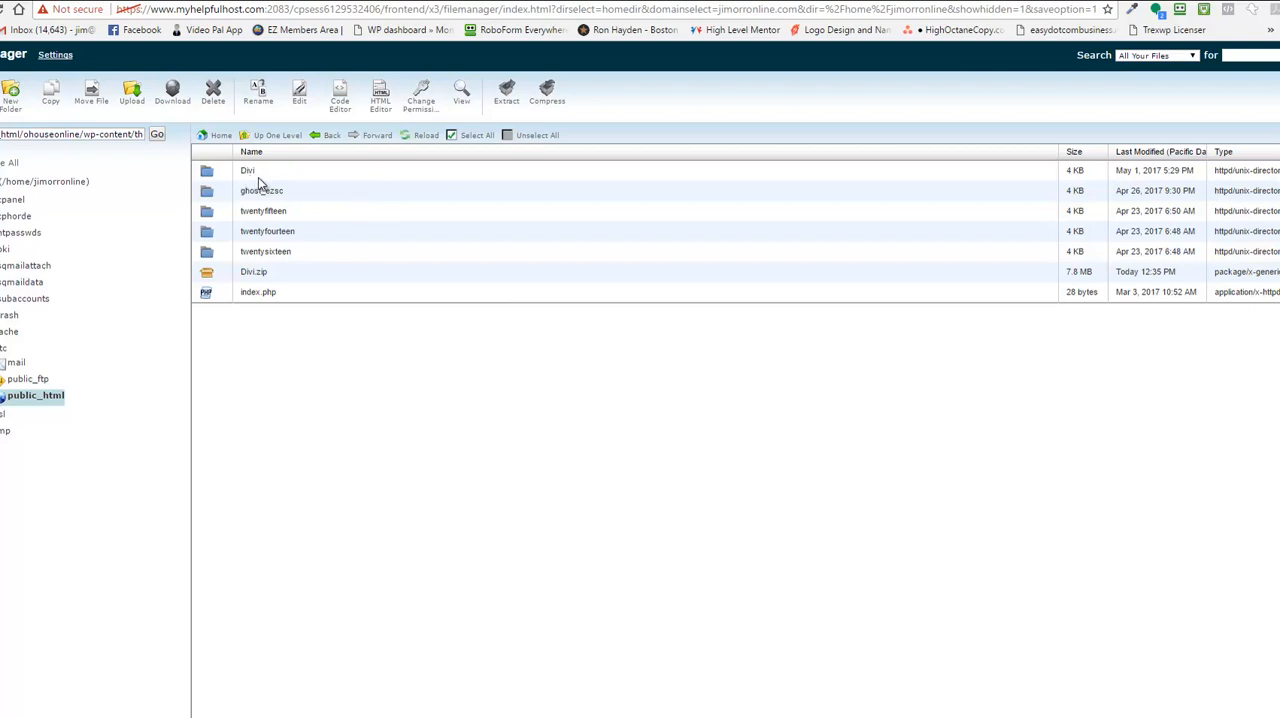
mouse_move(268, 204)
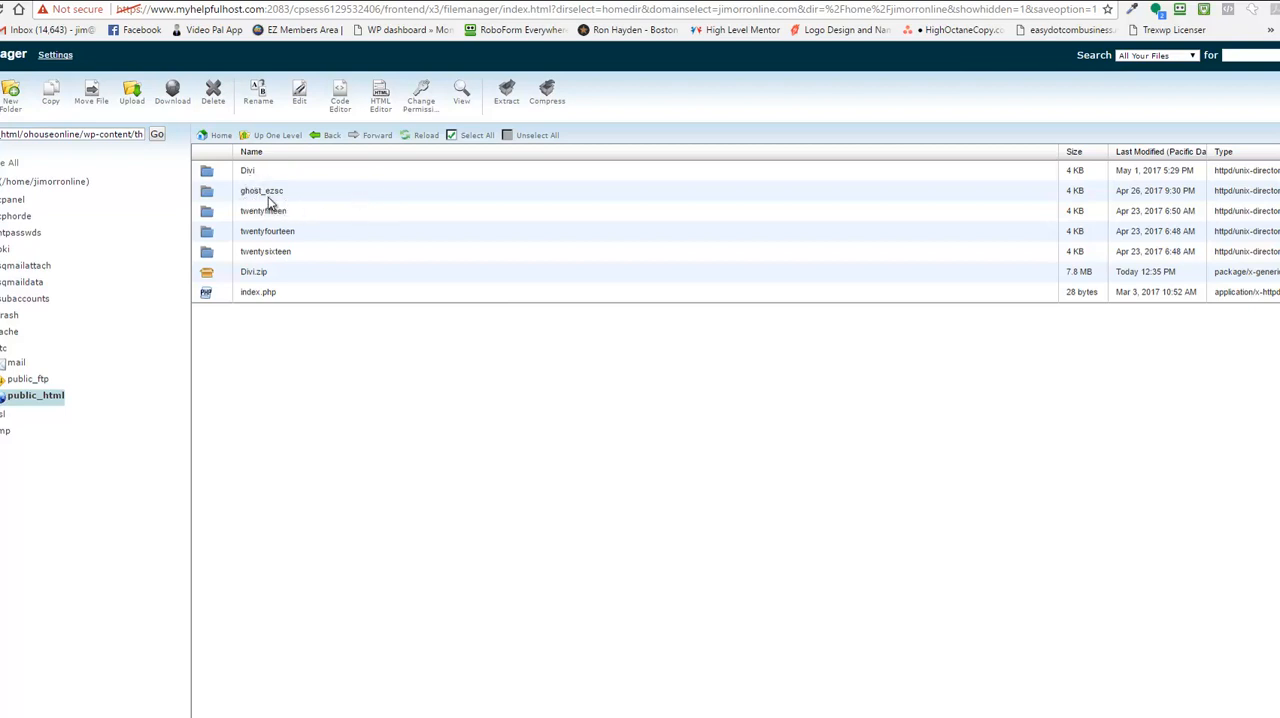
mouse_move(272, 204)
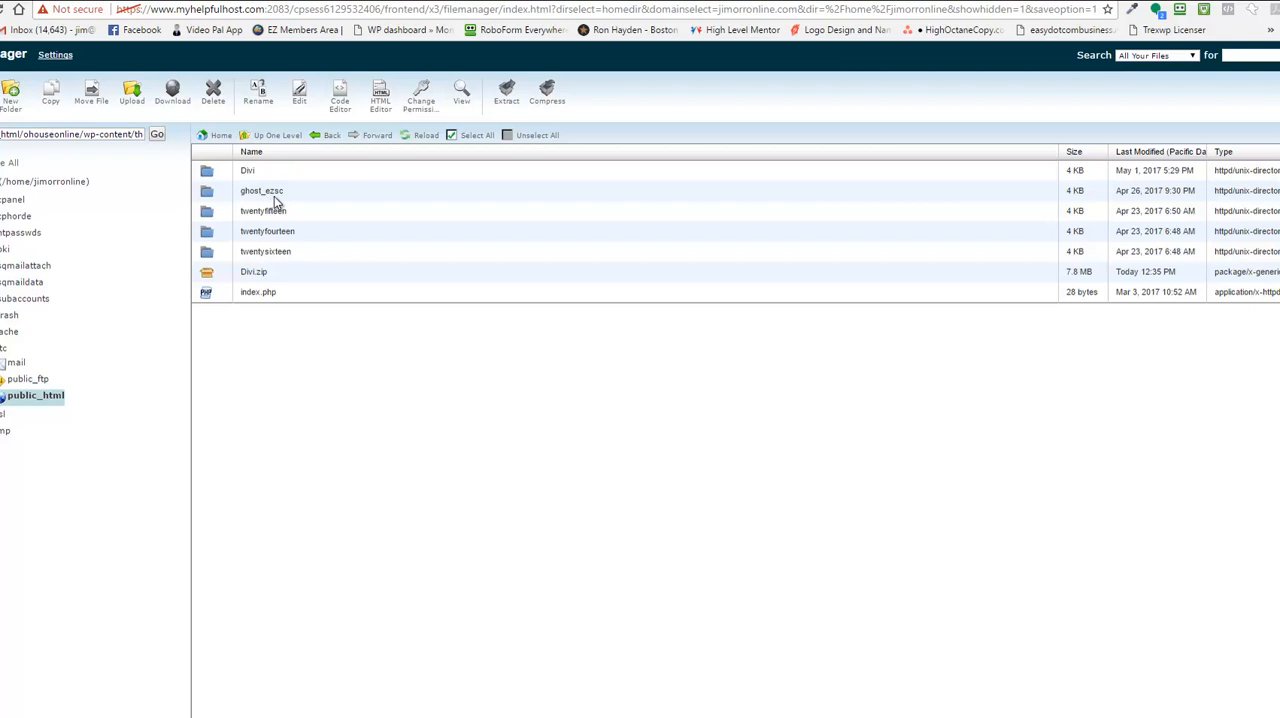
mouse_move(284, 232)
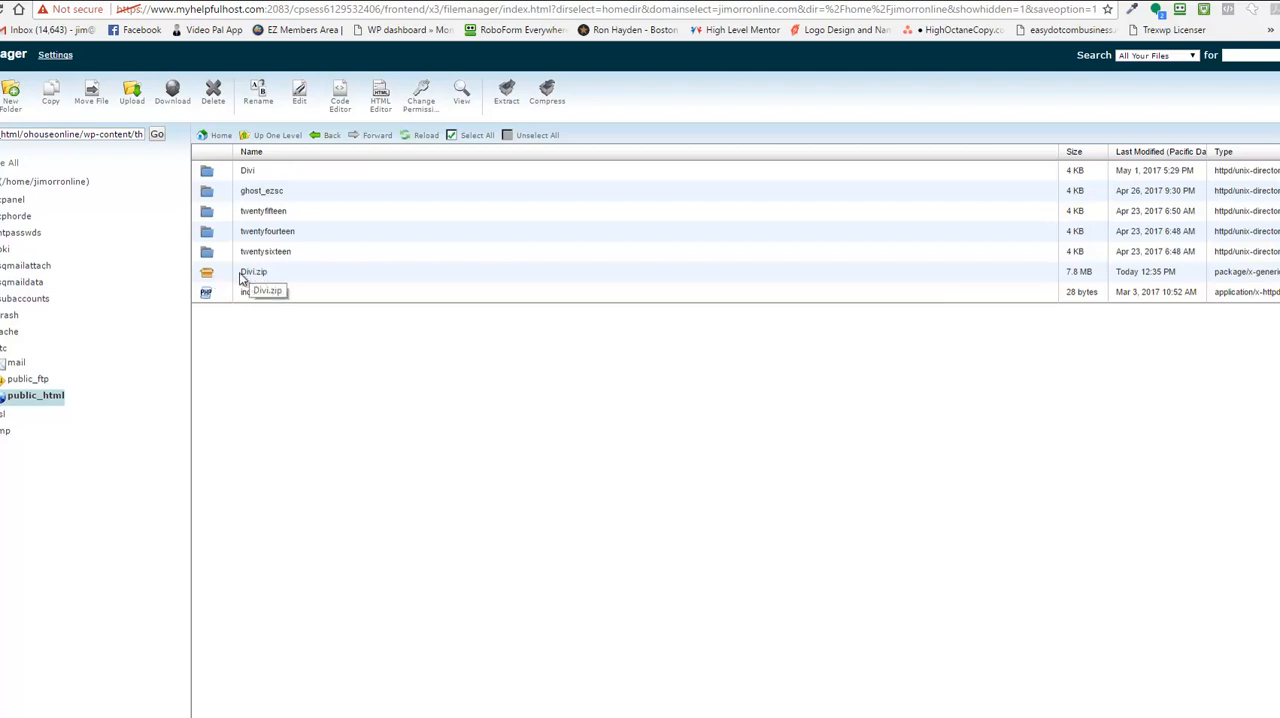
mouse_move(224, 276)
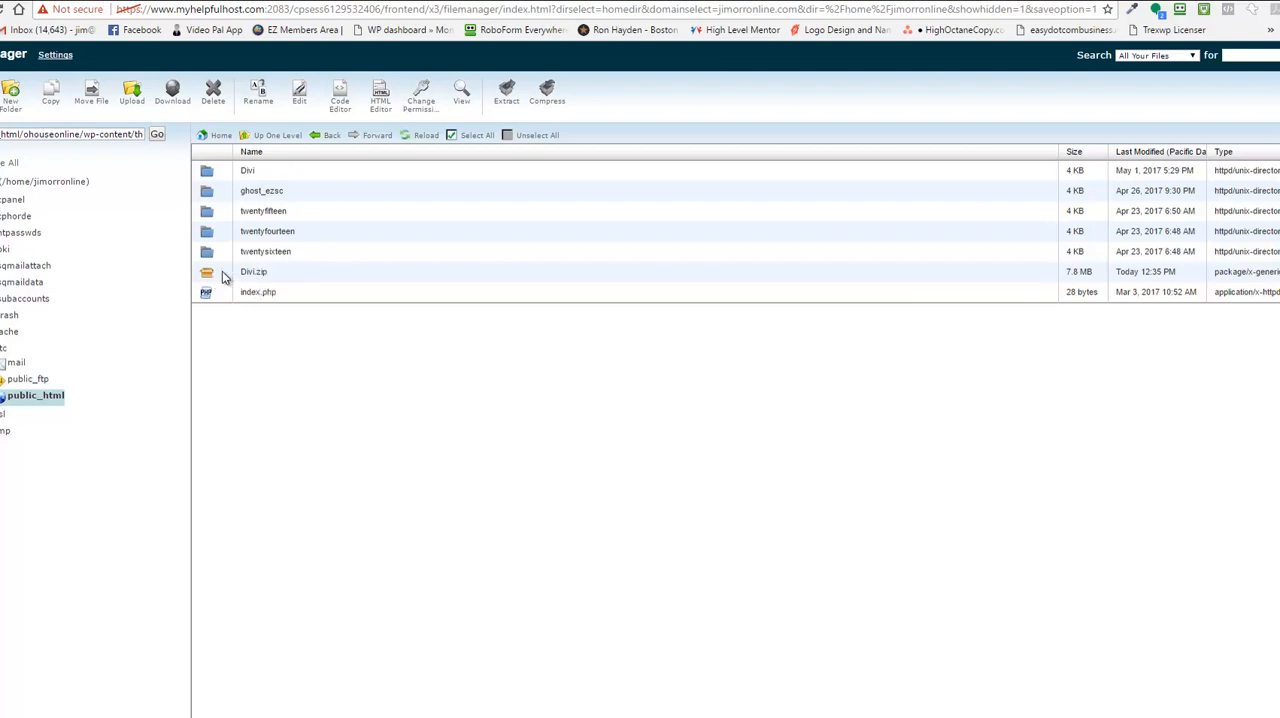
mouse_move(268, 278)
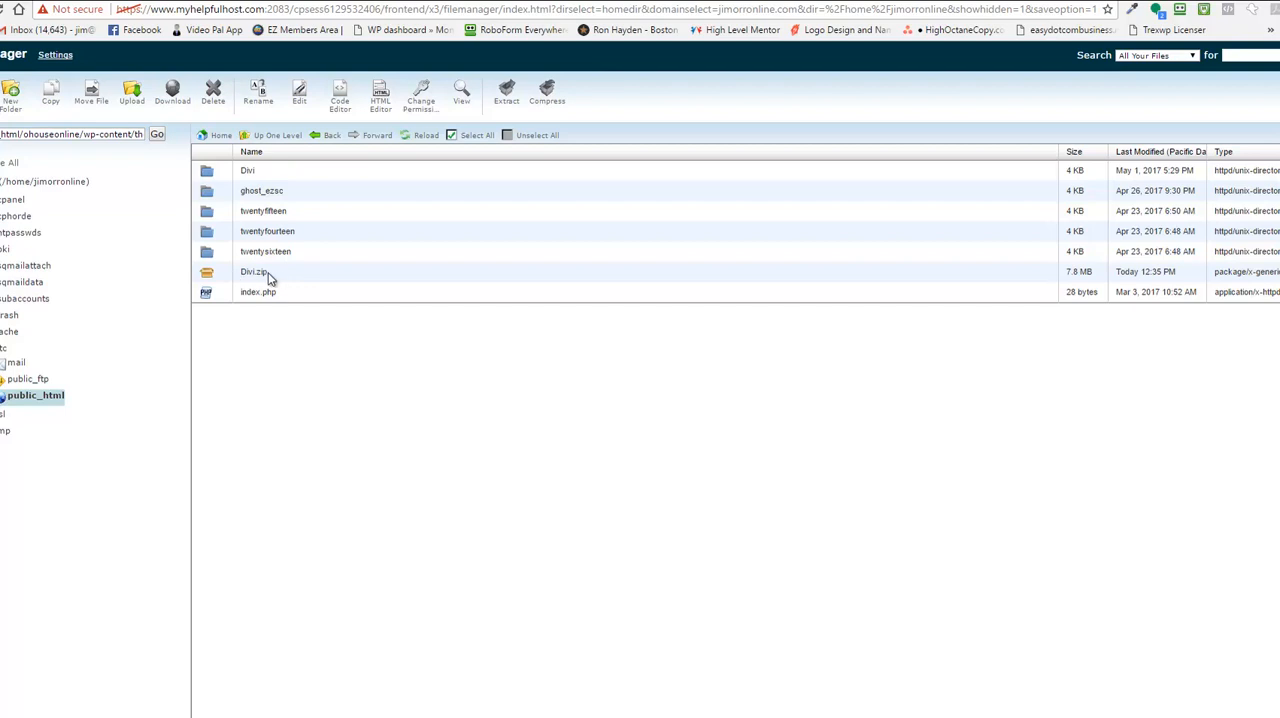
mouse_move(284, 288)
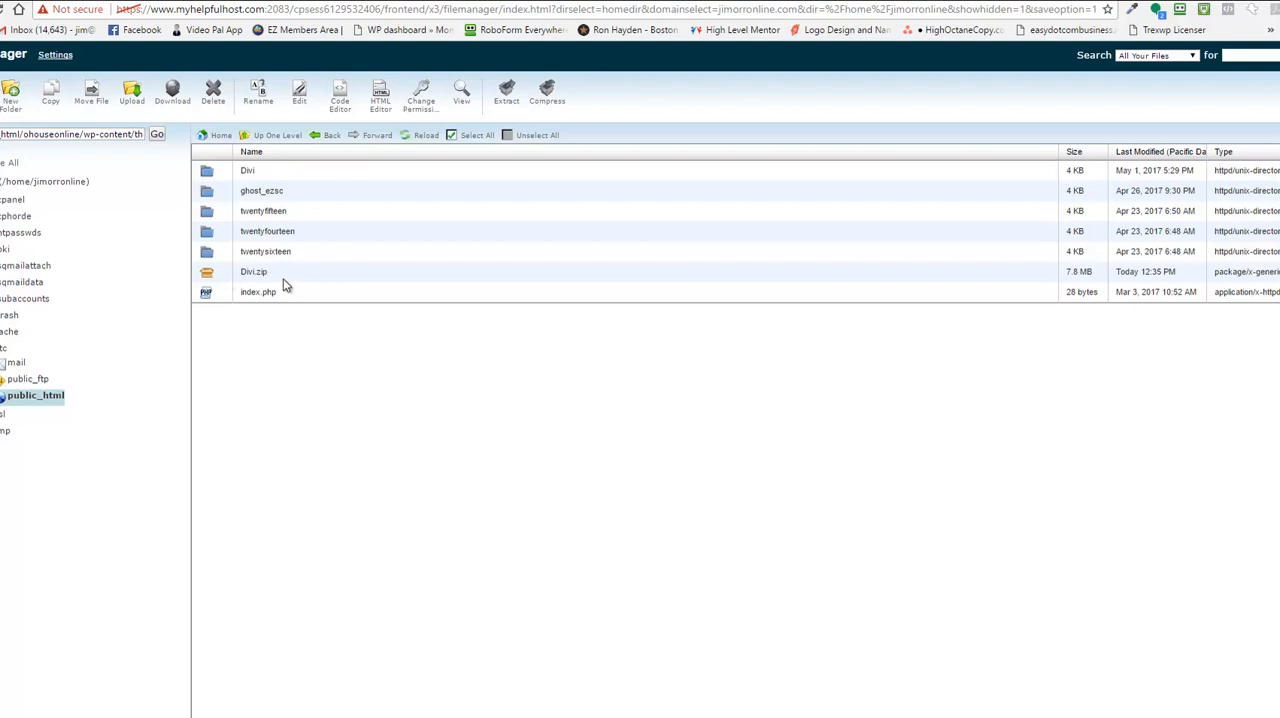
mouse_move(300, 280)
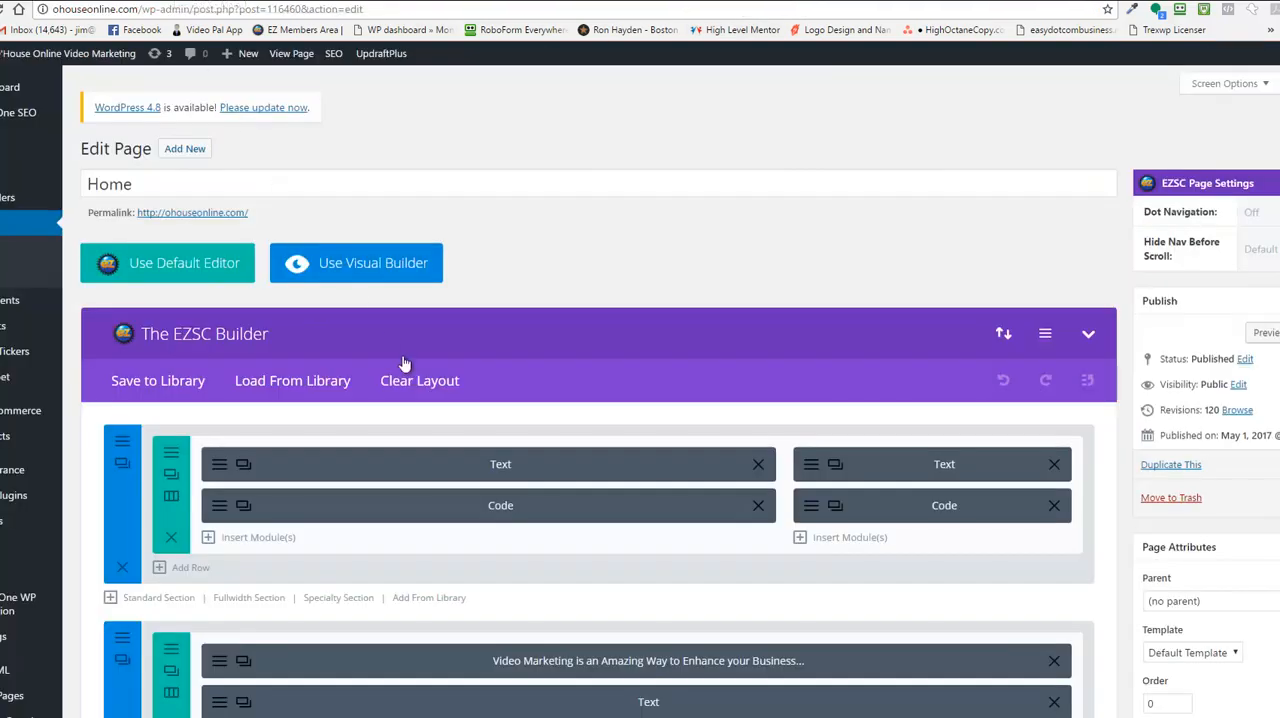
Scroll through the Home page's EZSC Builder sections showing the video marketing headline, text and image modules
scroll("down", 3)
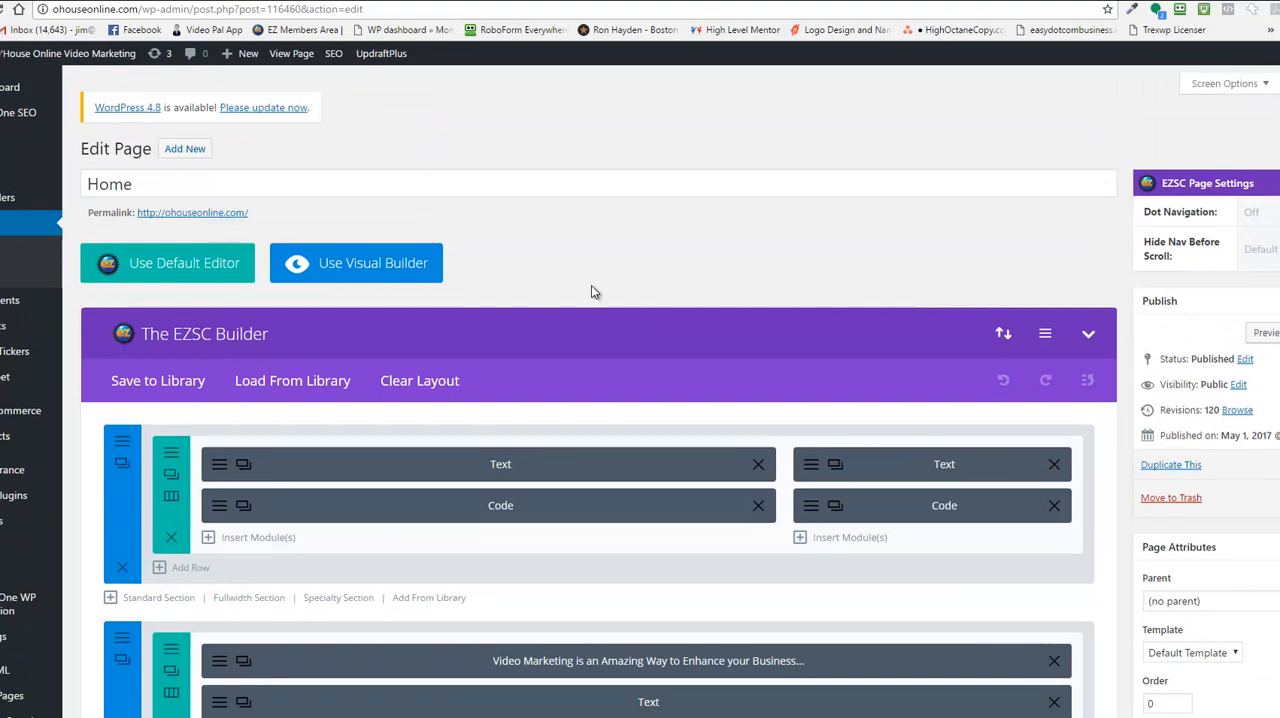
mouse_move(588, 292)
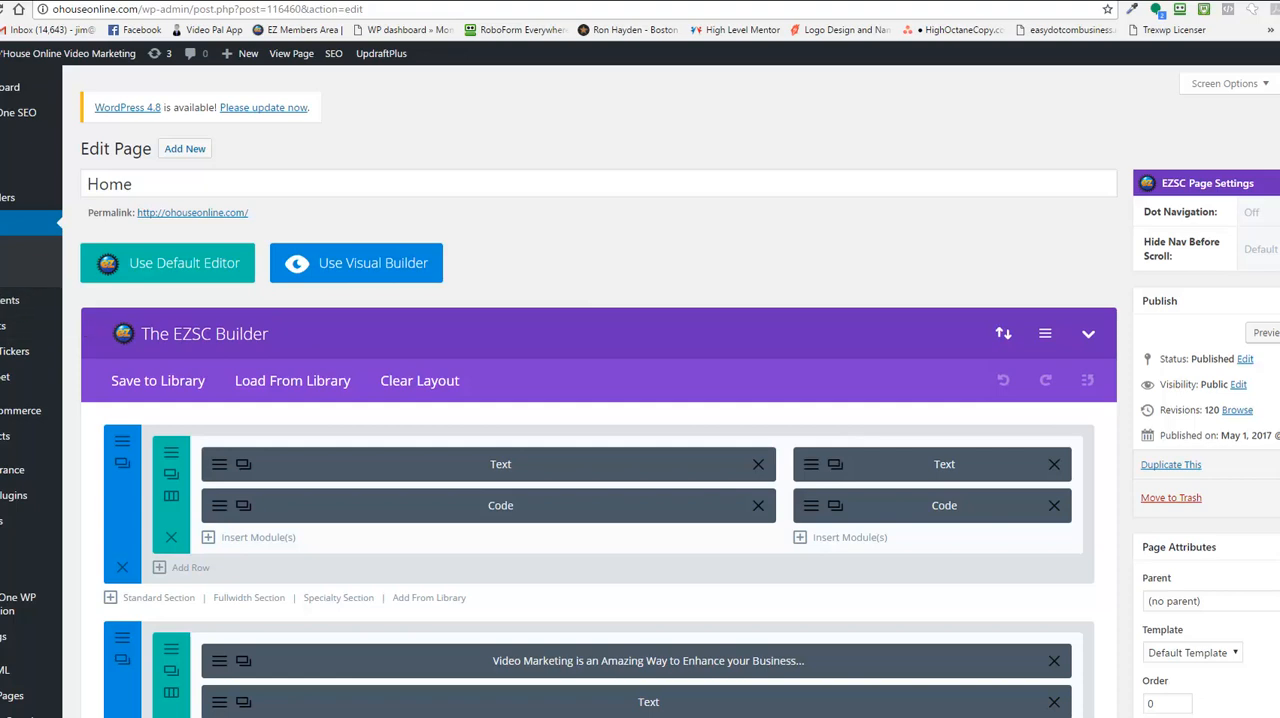
scroll("down", 3)
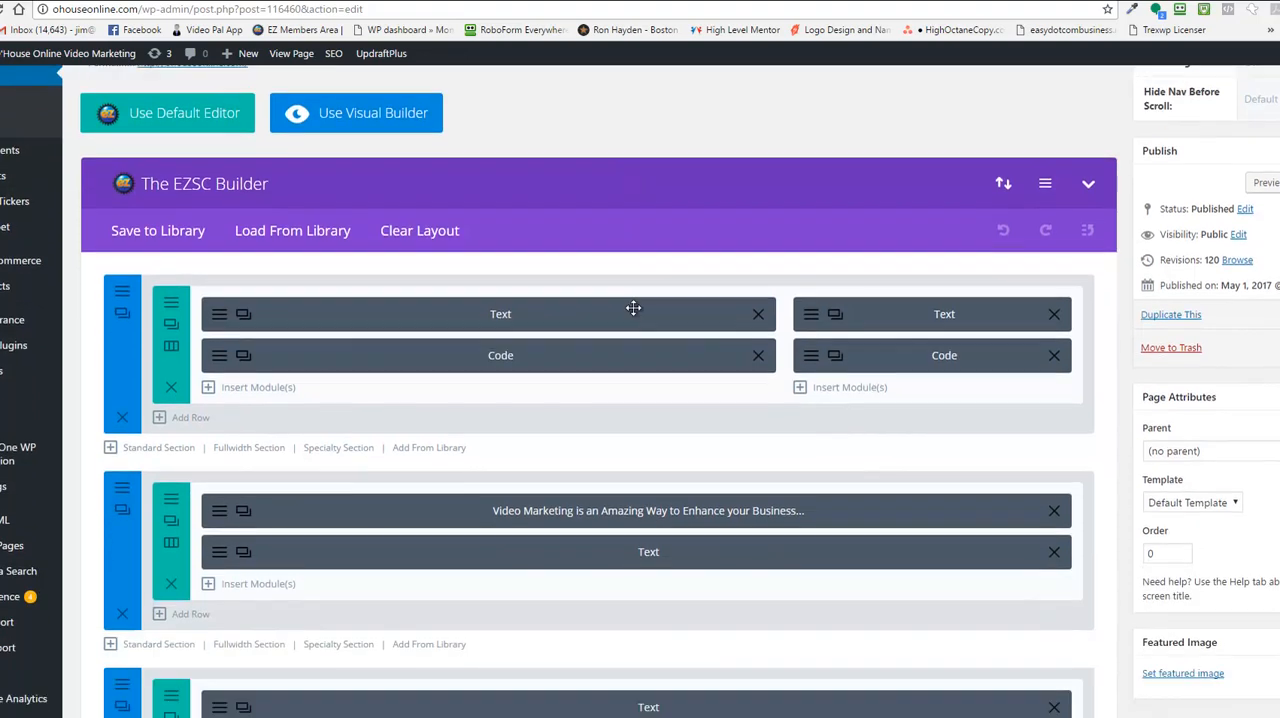
scroll("down", 3)
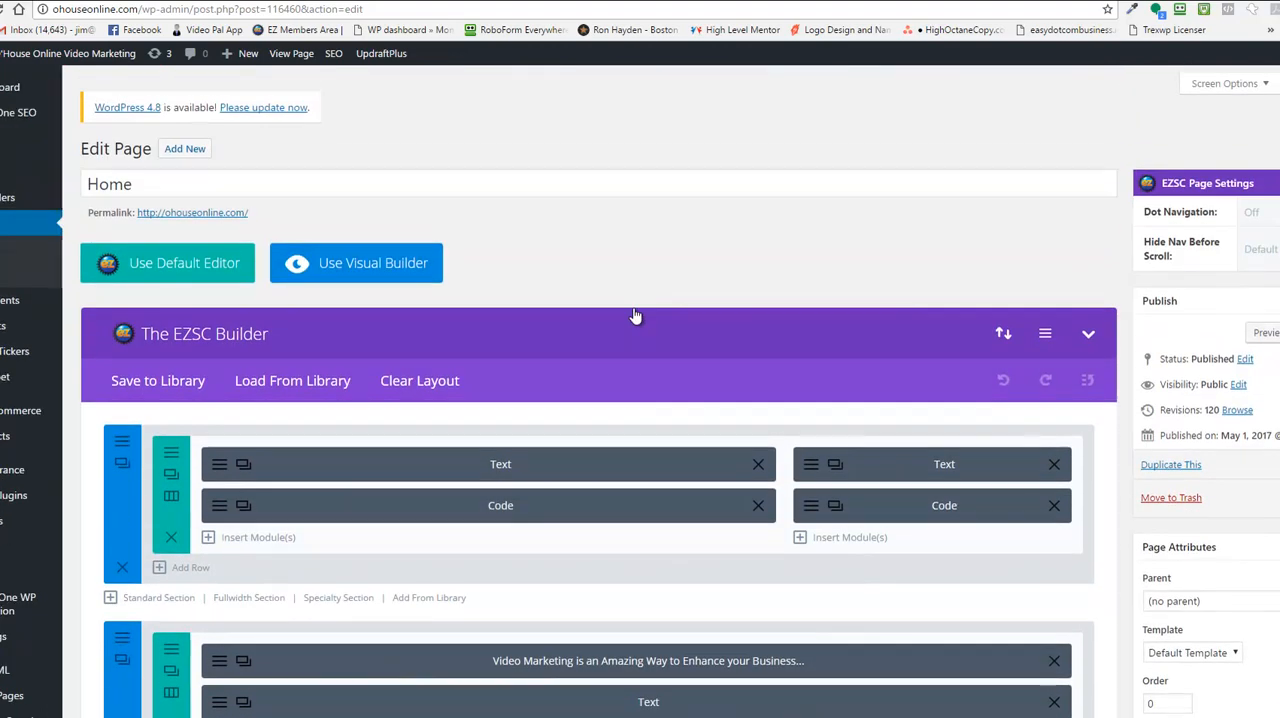
scroll("down", 3)
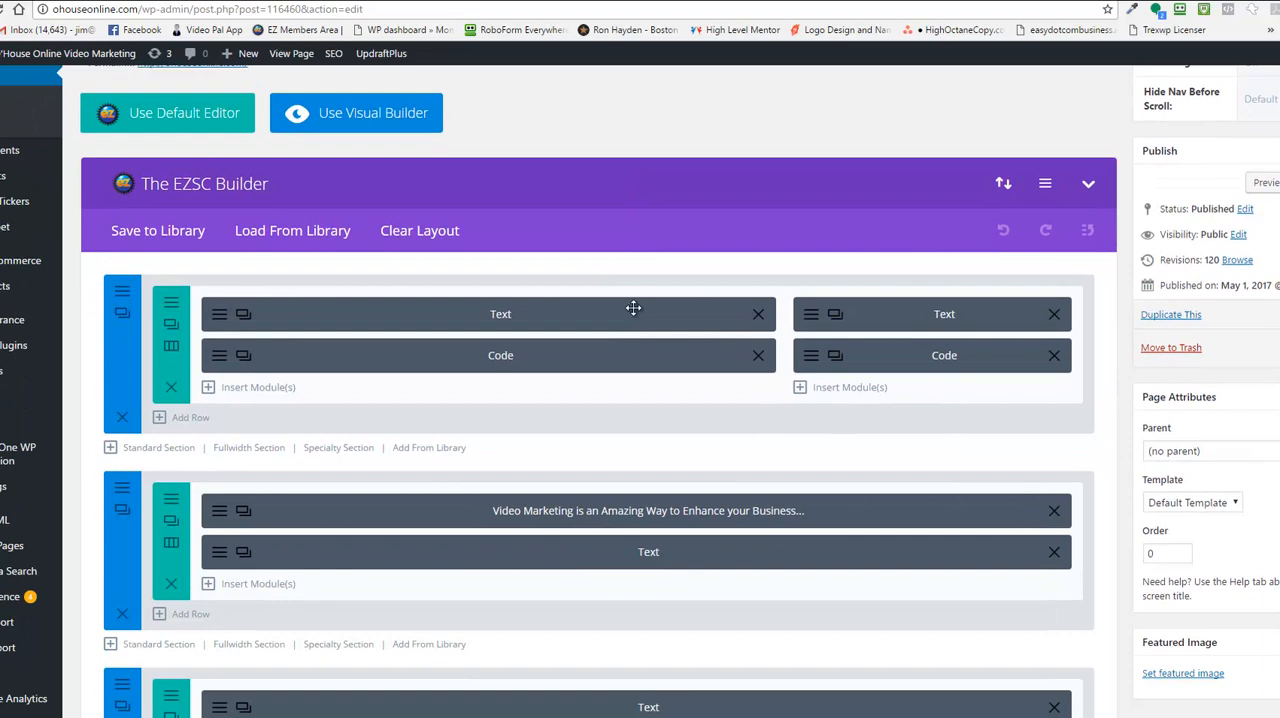
scroll("down", 3)
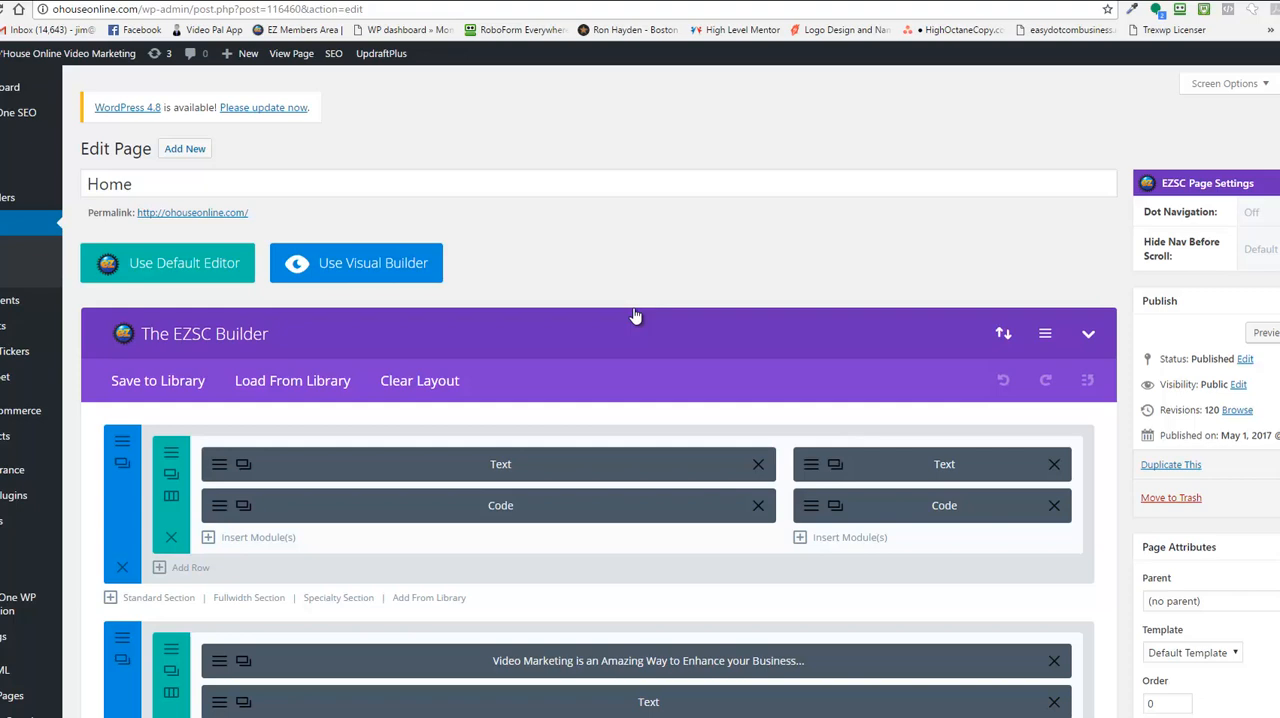
mouse_move(644, 272)
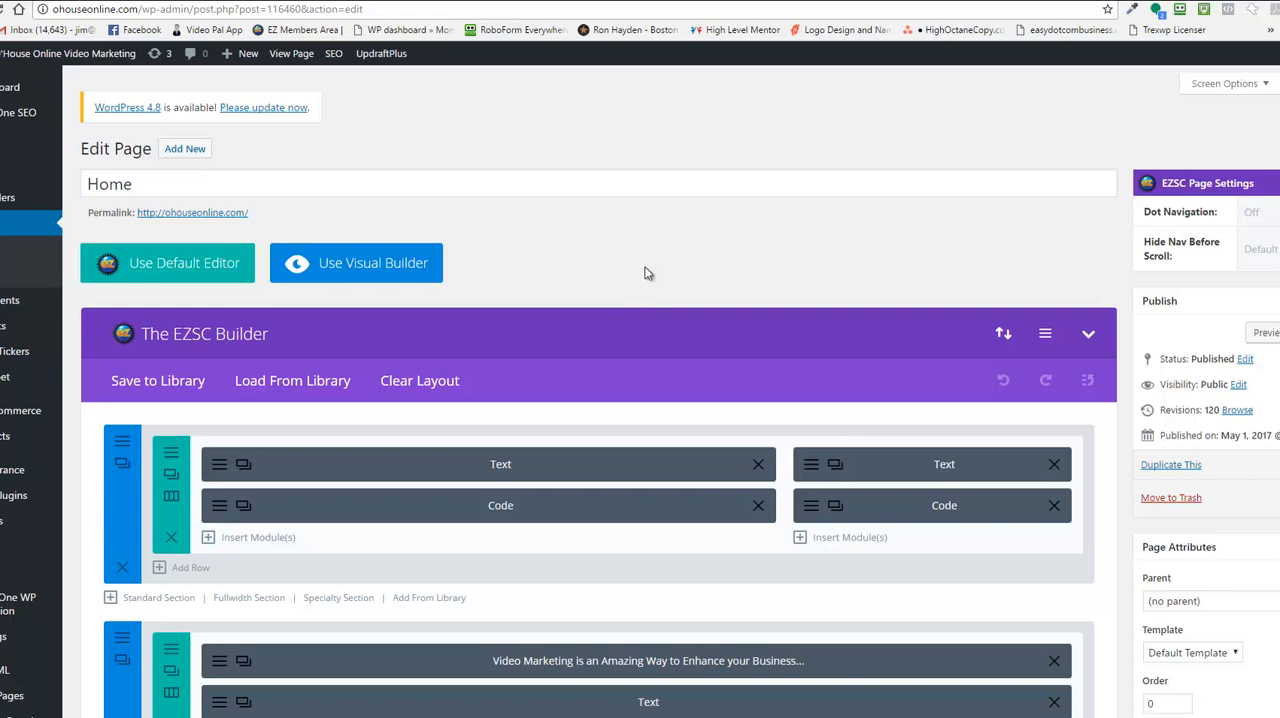
mouse_move(460, 238)
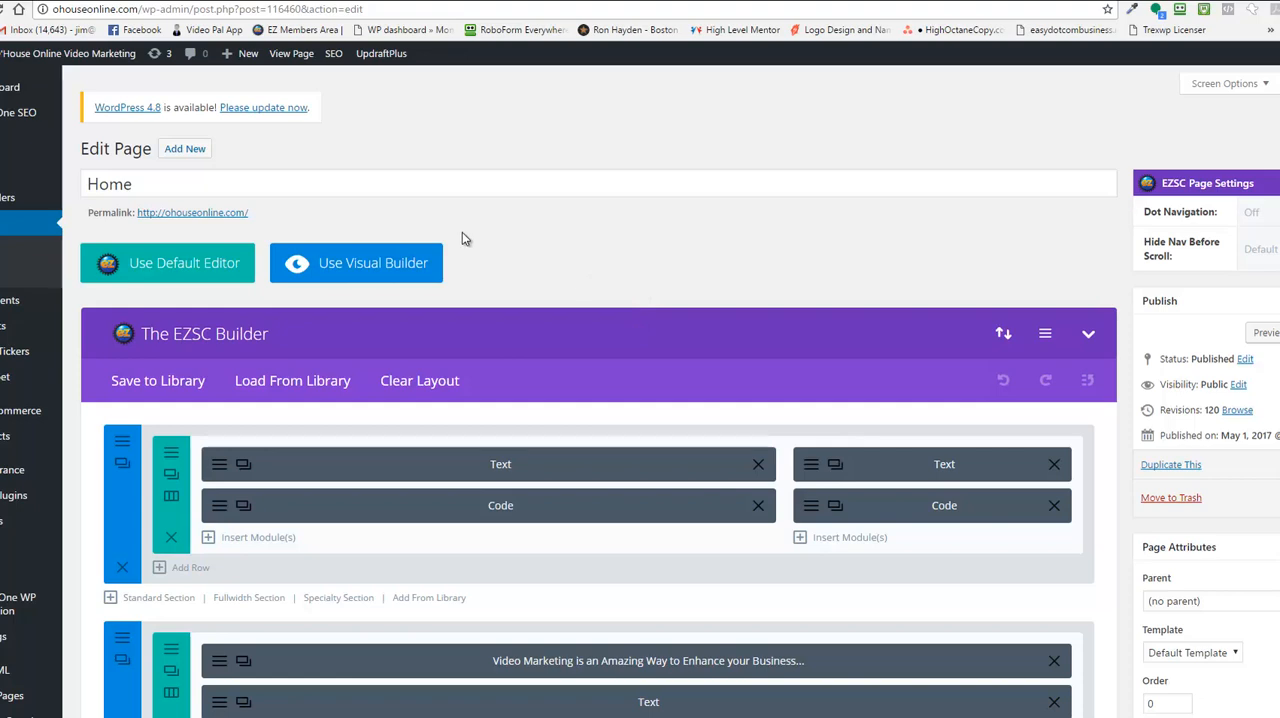
mouse_move(560, 252)
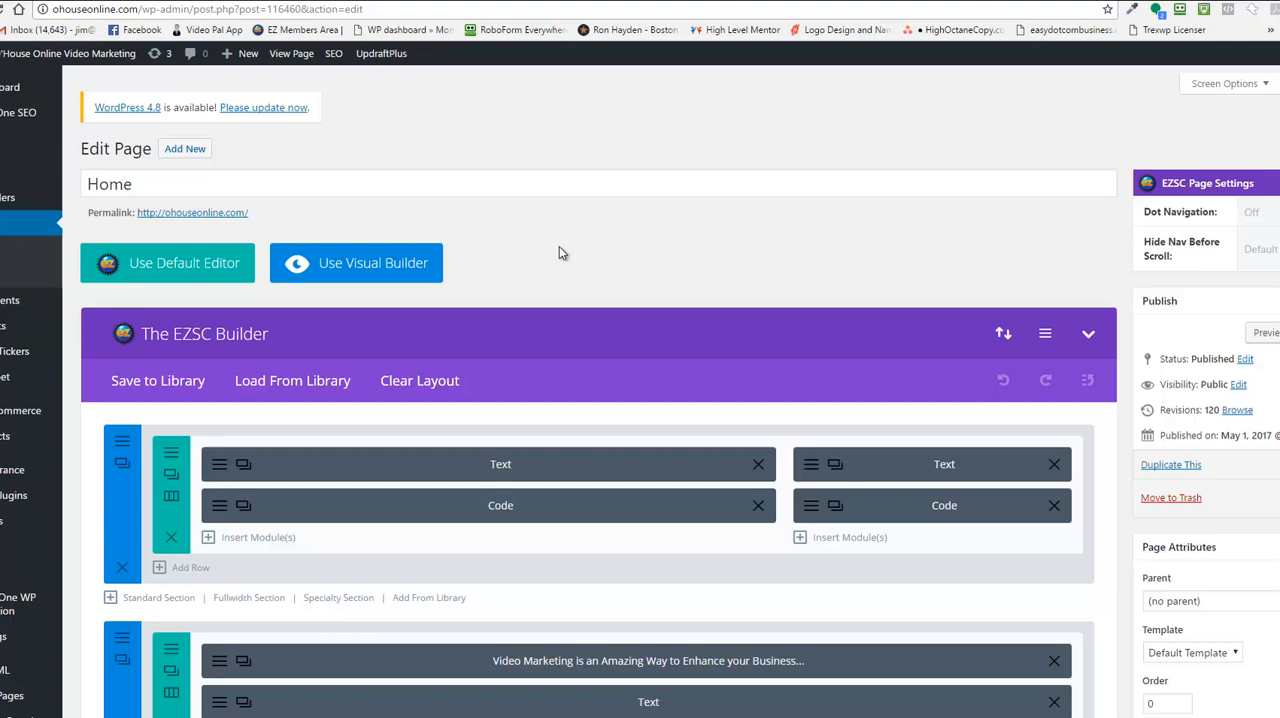
mouse_move(522, 172)
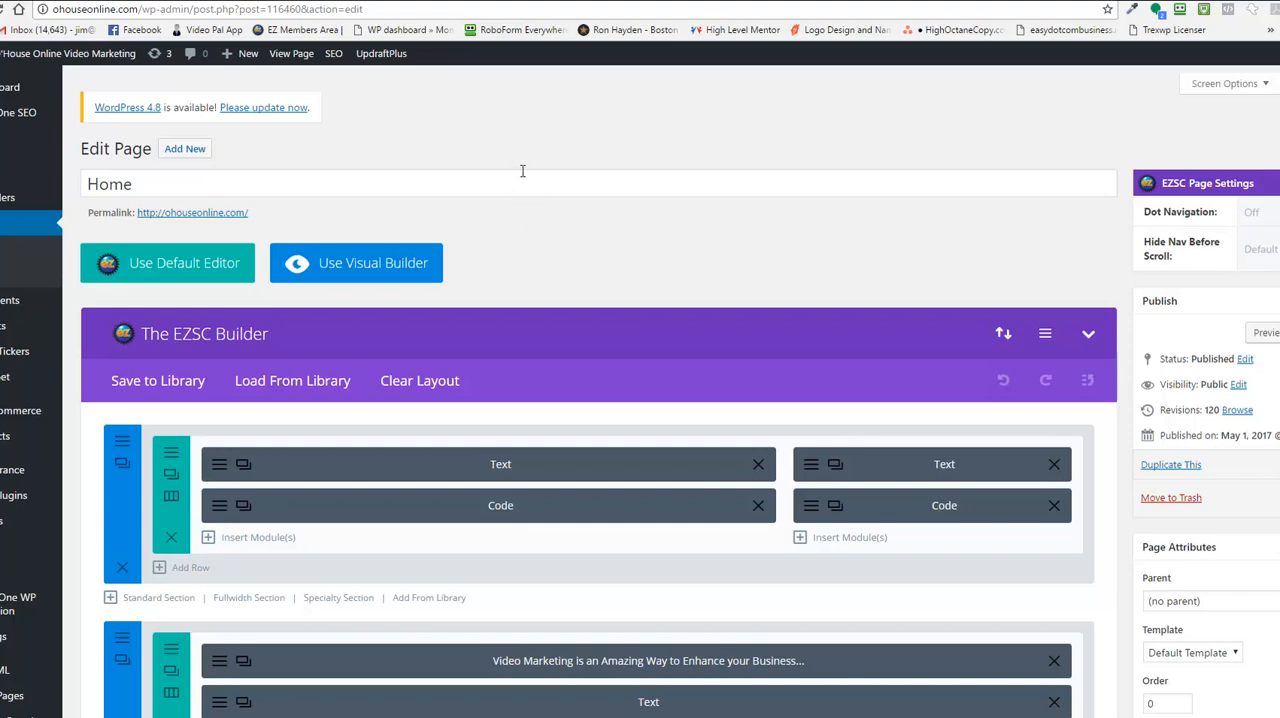
mouse_move(490, 172)
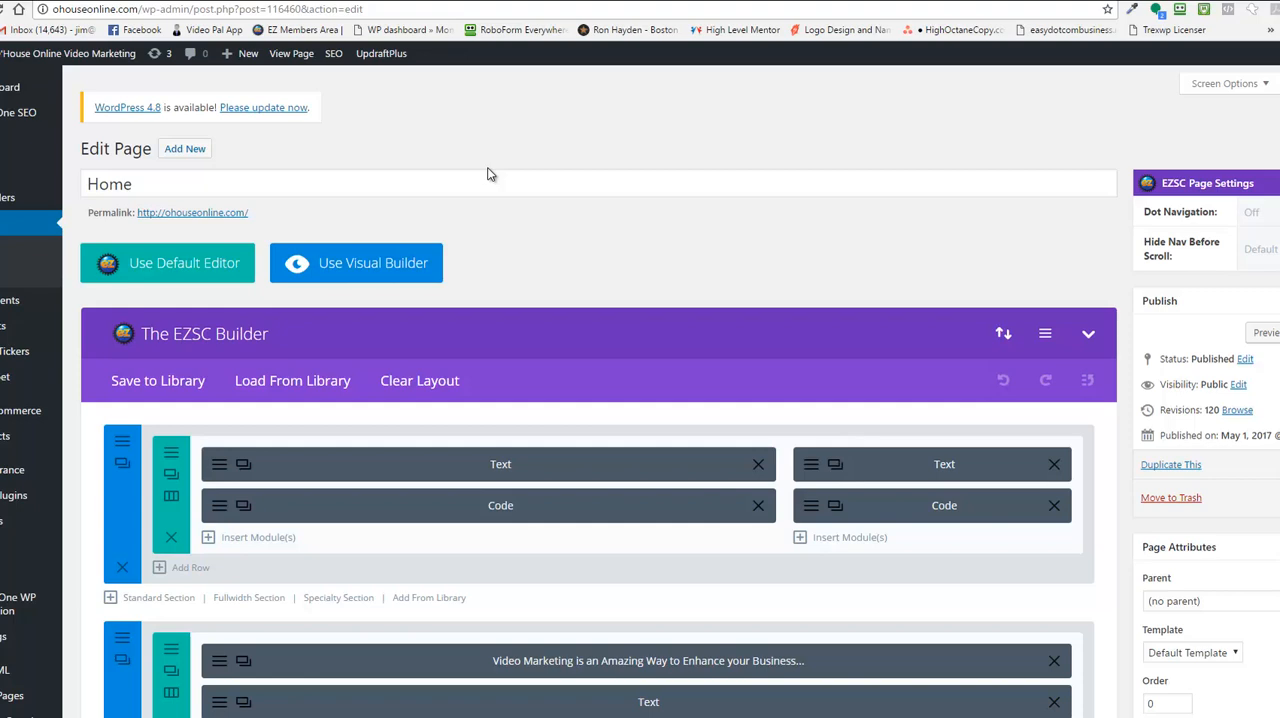
mouse_move(584, 260)
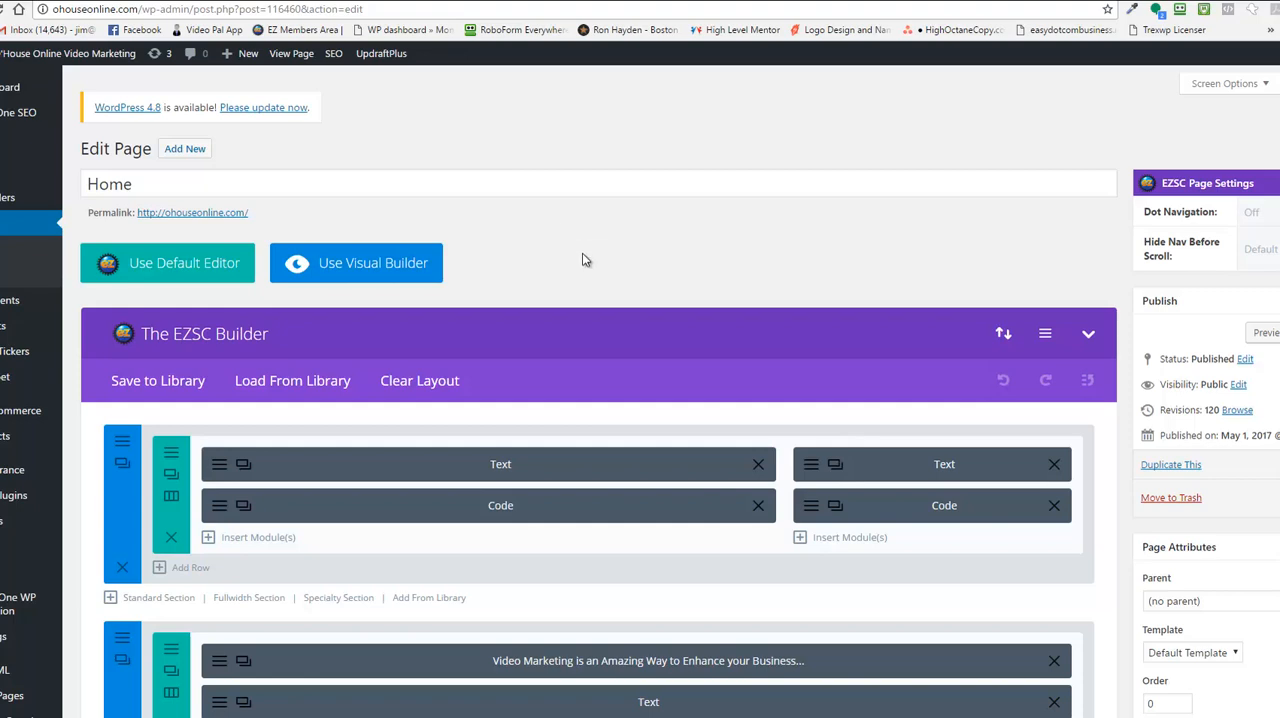
scroll("down", 3)
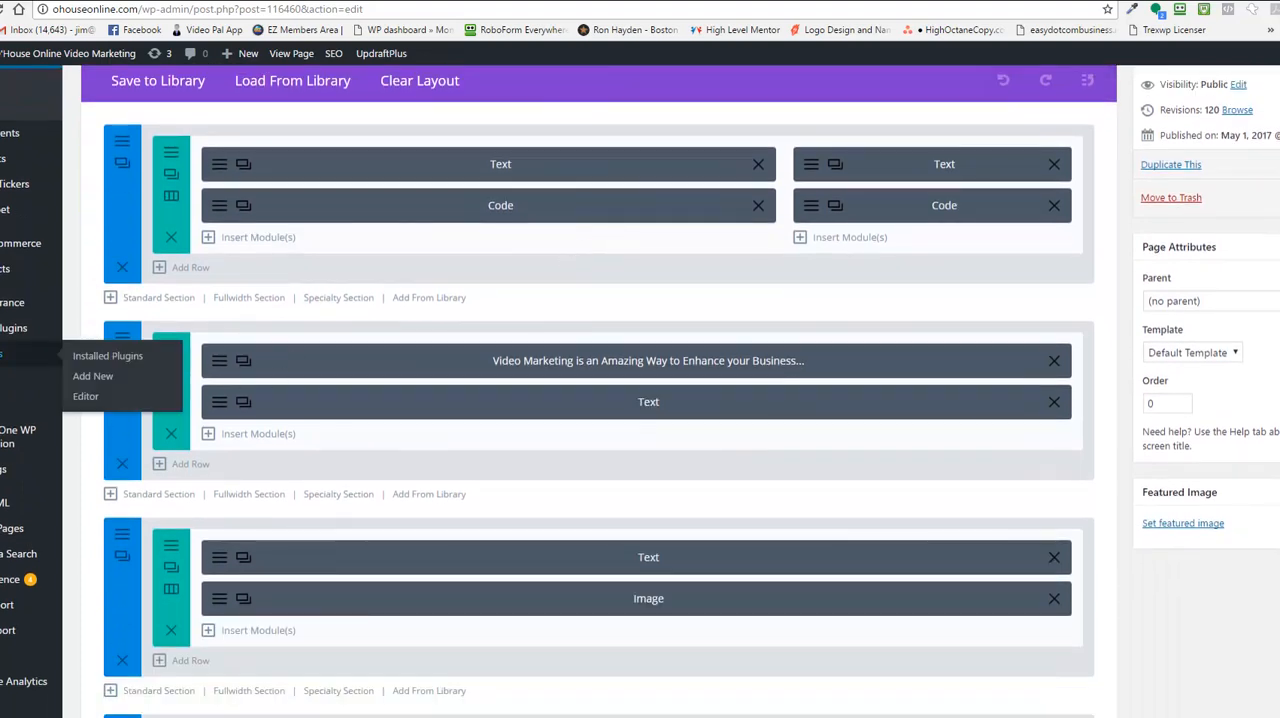
mouse_move(108, 356)
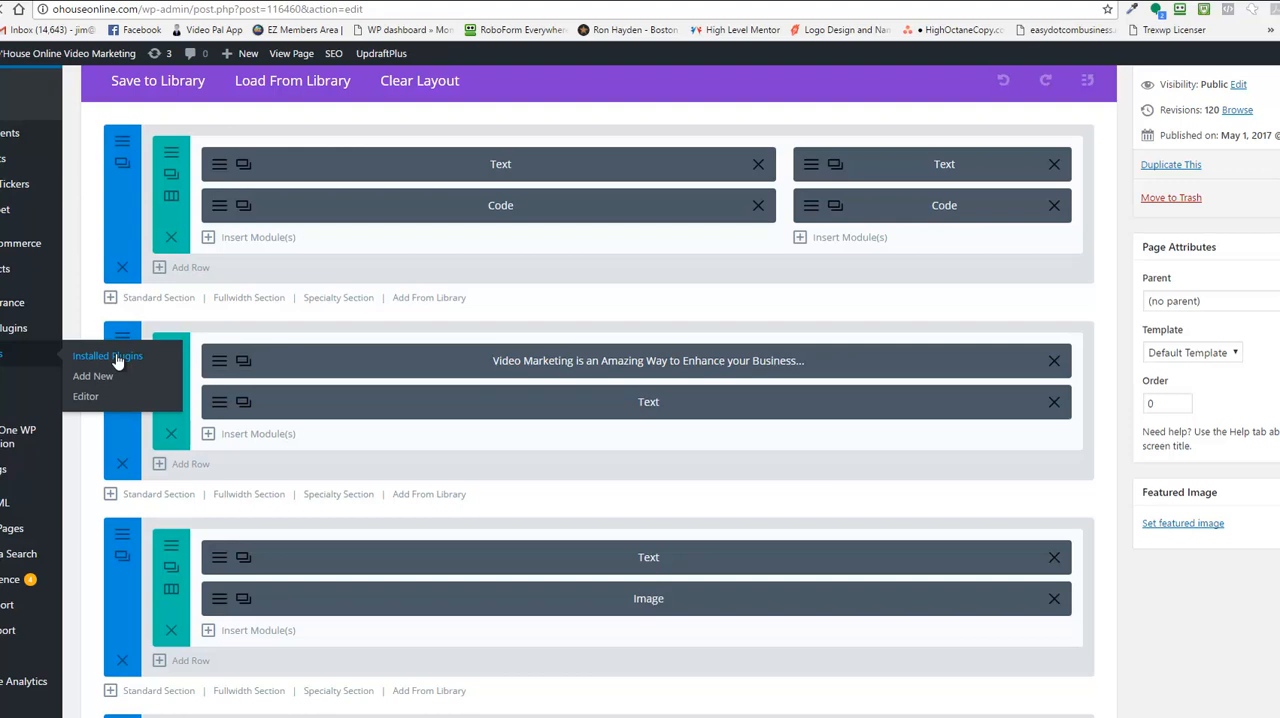
Open Installed Plugins and scroll to the inactive Slide Anything PRO - Modal Popups plugin
left_click(108, 356)
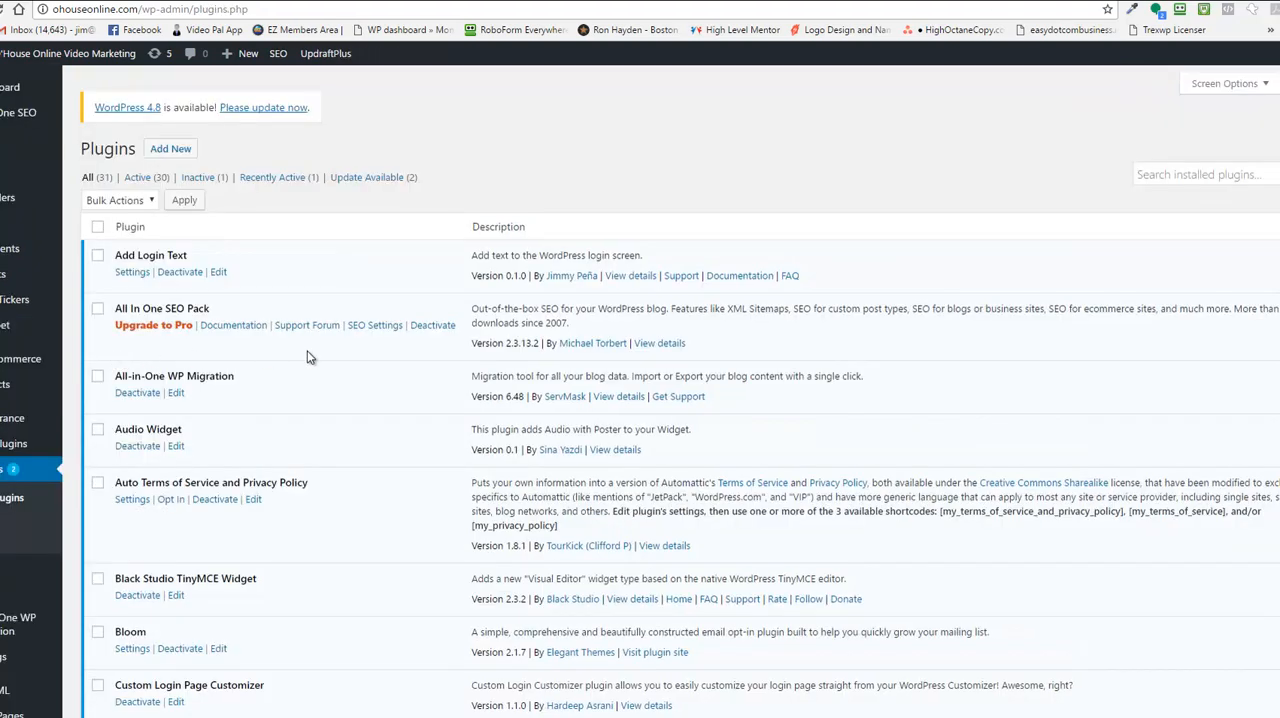
scroll("down", 3)
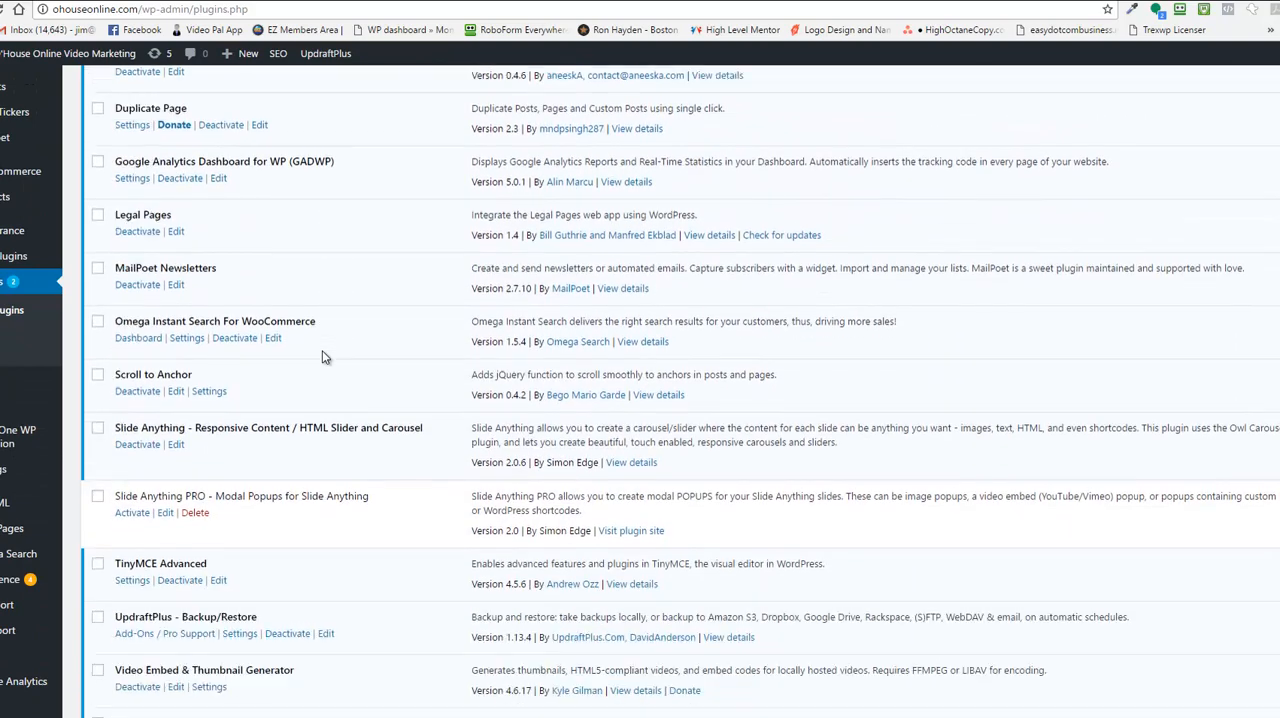
scroll("down", 3)
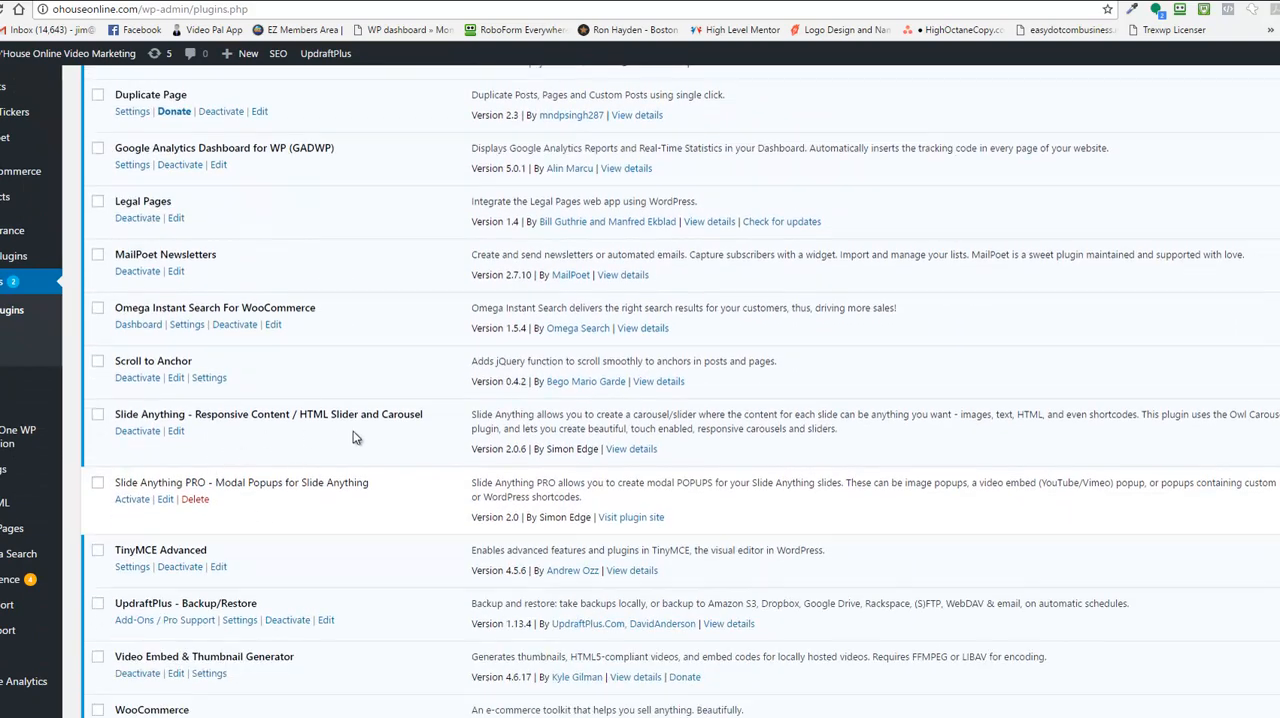
mouse_move(336, 518)
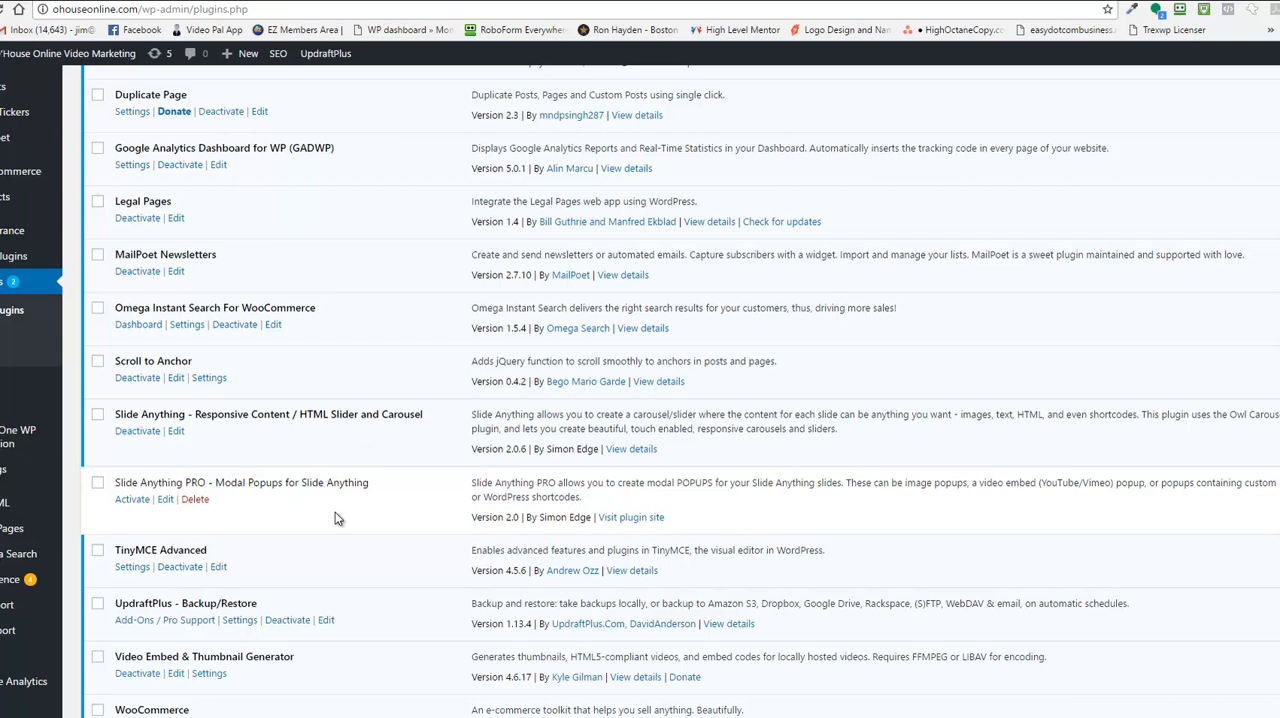
mouse_move(158, 464)
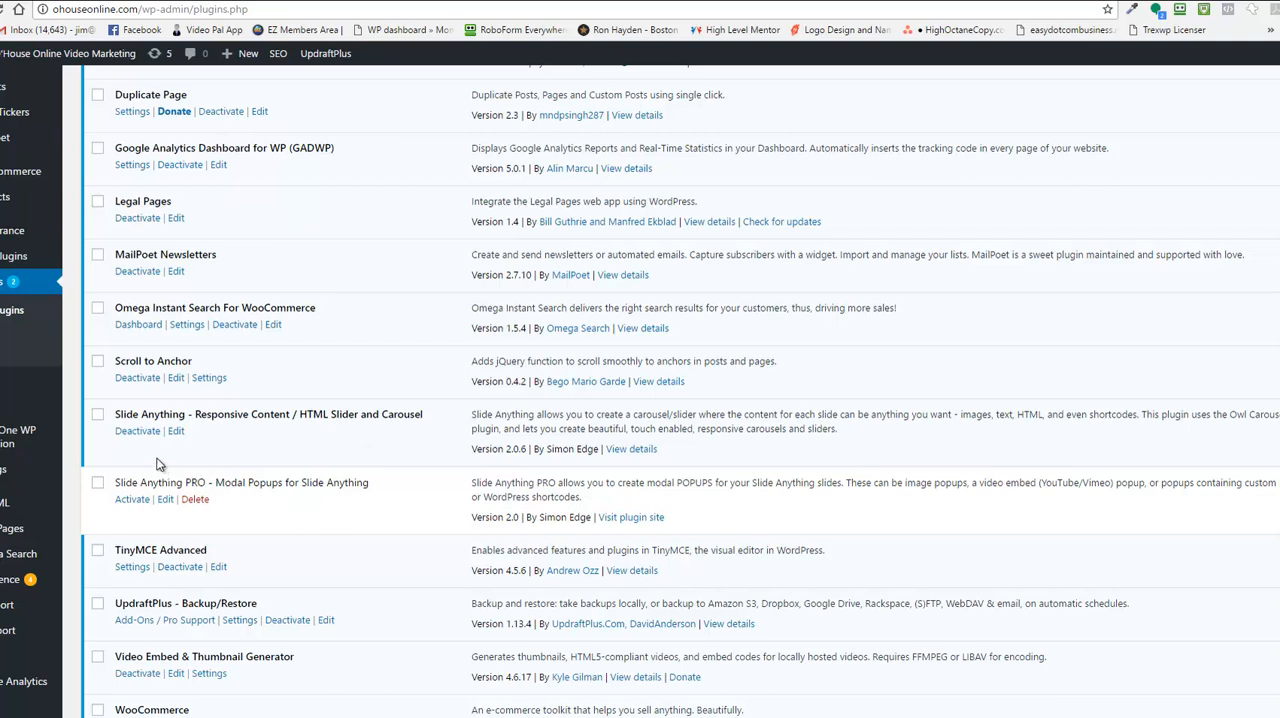
mouse_move(136, 430)
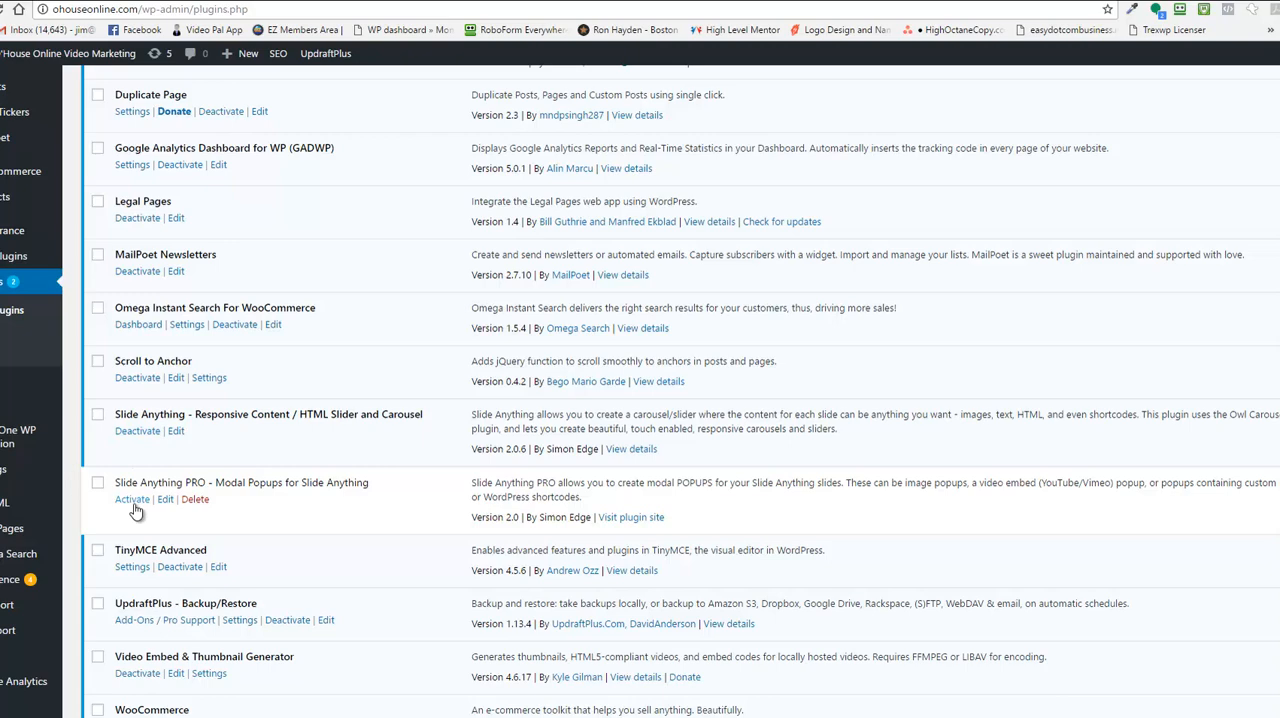
mouse_move(292, 466)
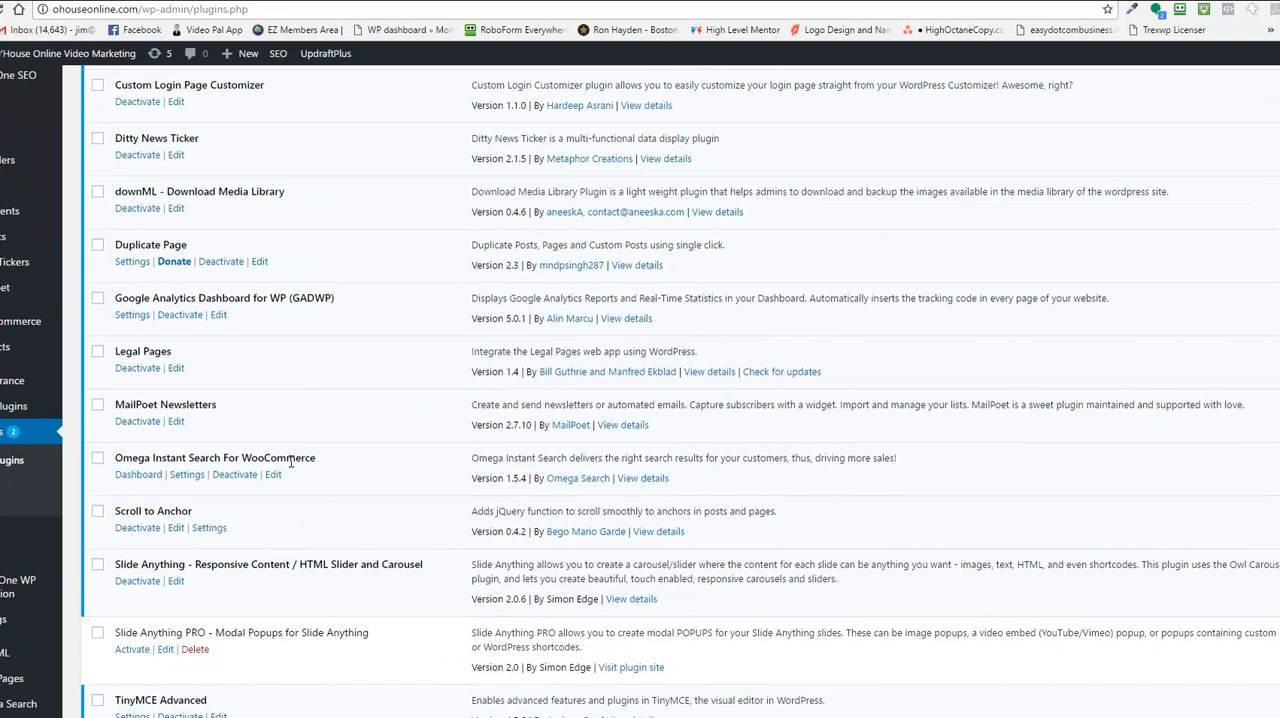
mouse_move(352, 426)
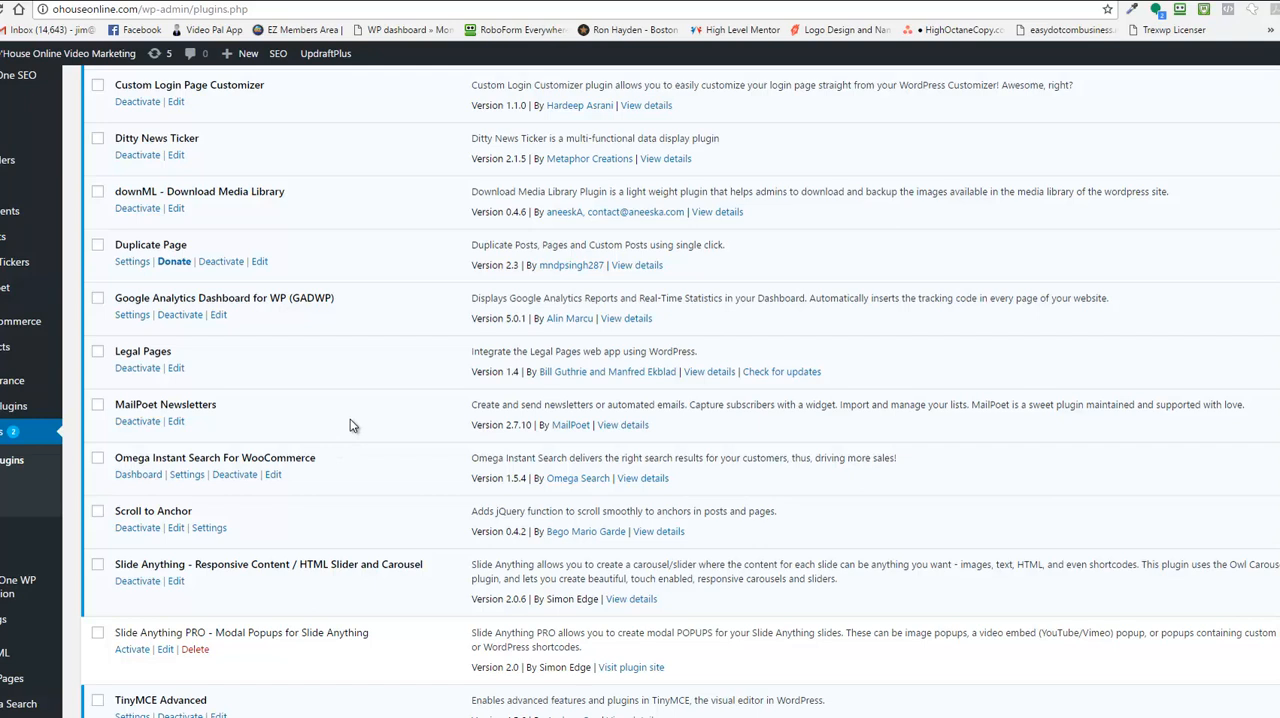
mouse_move(292, 348)
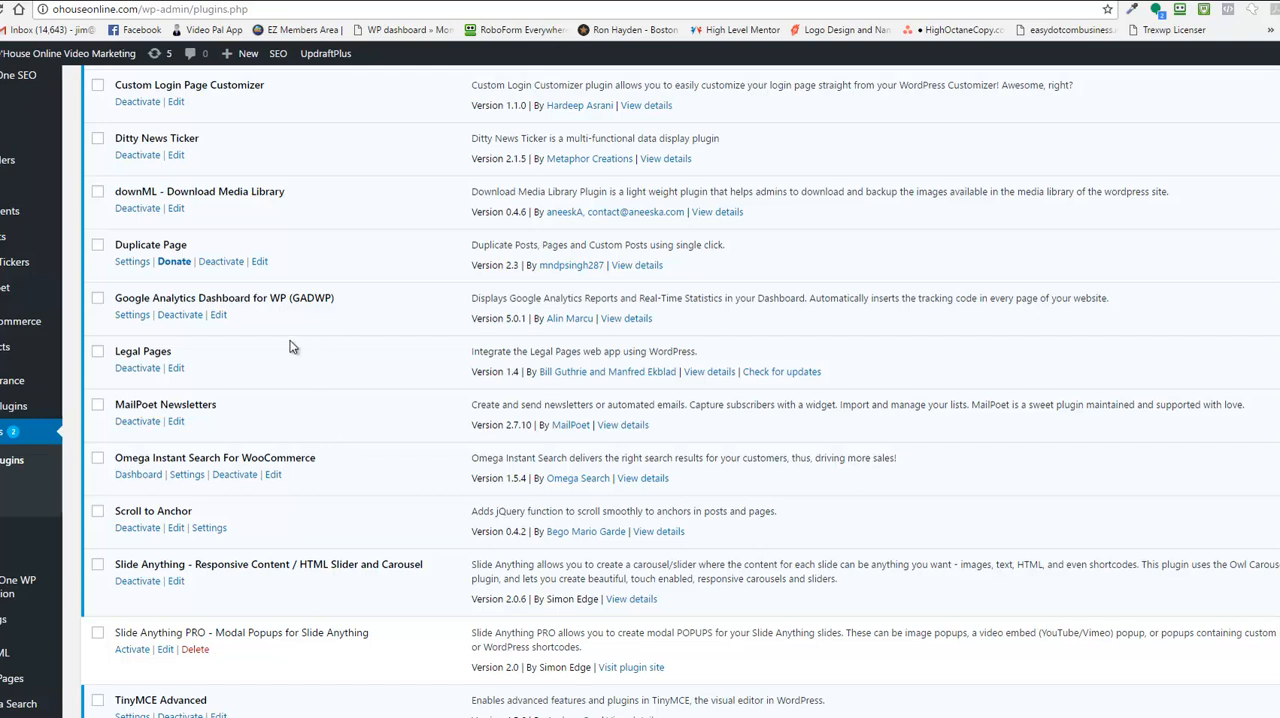